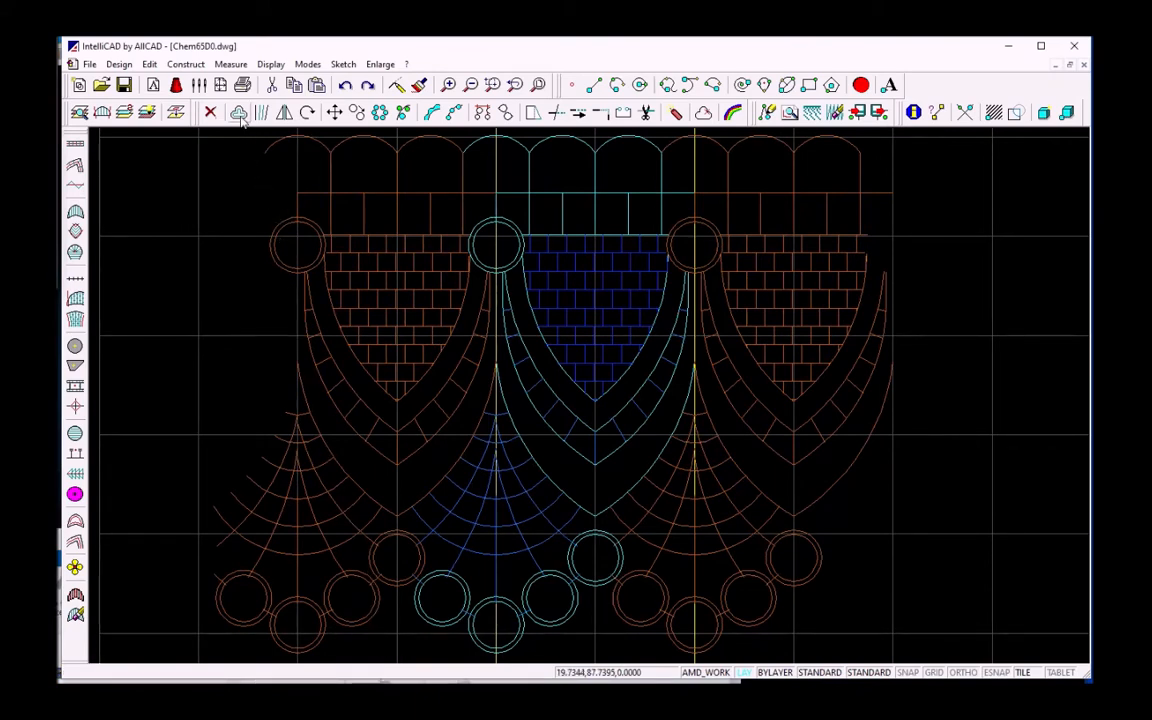
Start a parallel copy of the central shape's outline using a 0.80 offset distance
left_click(239, 111)
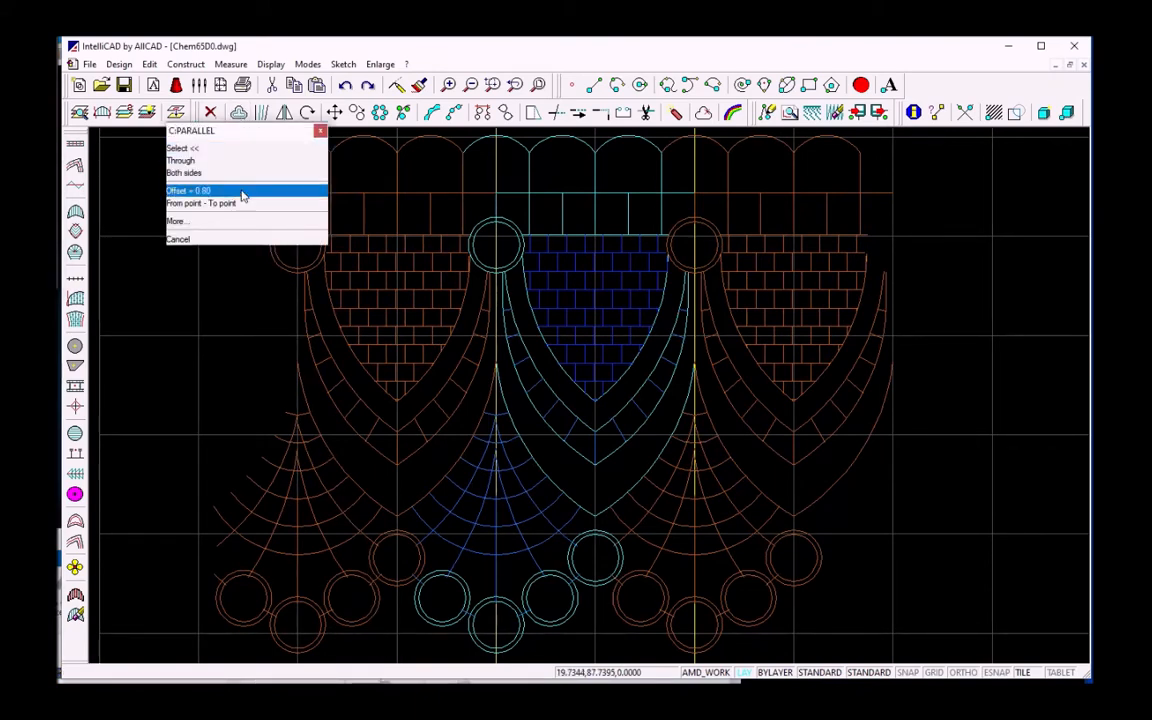
left_click(200, 190)
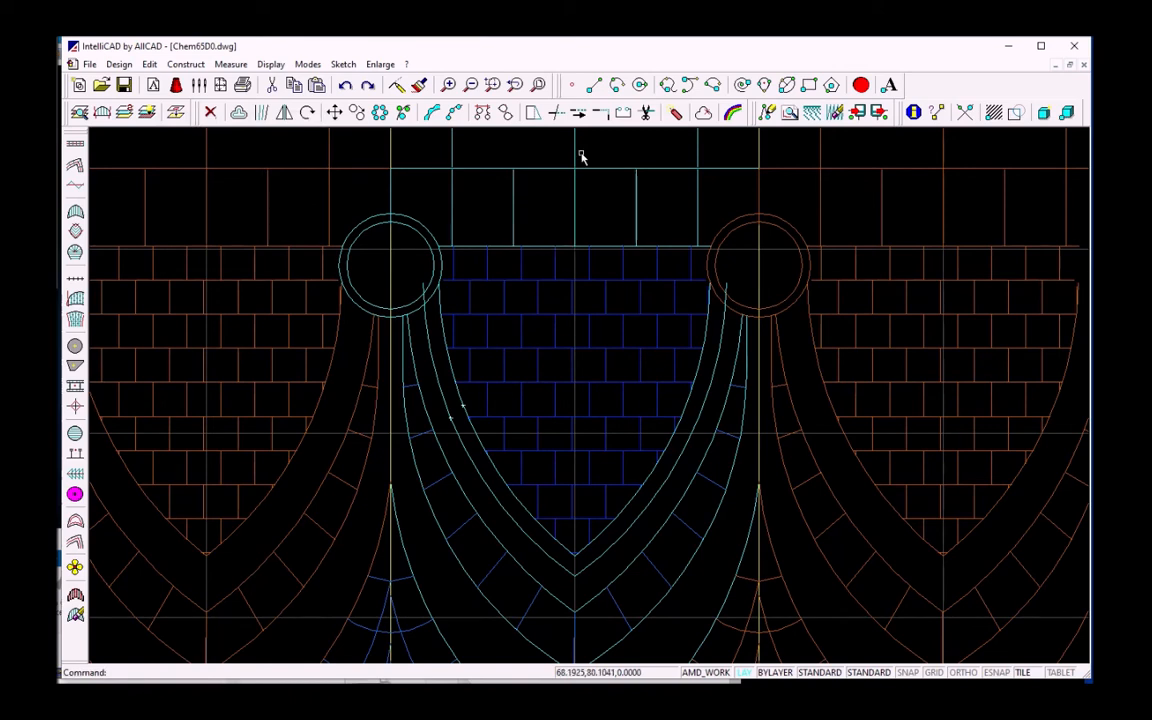
mouse_move(576, 112)
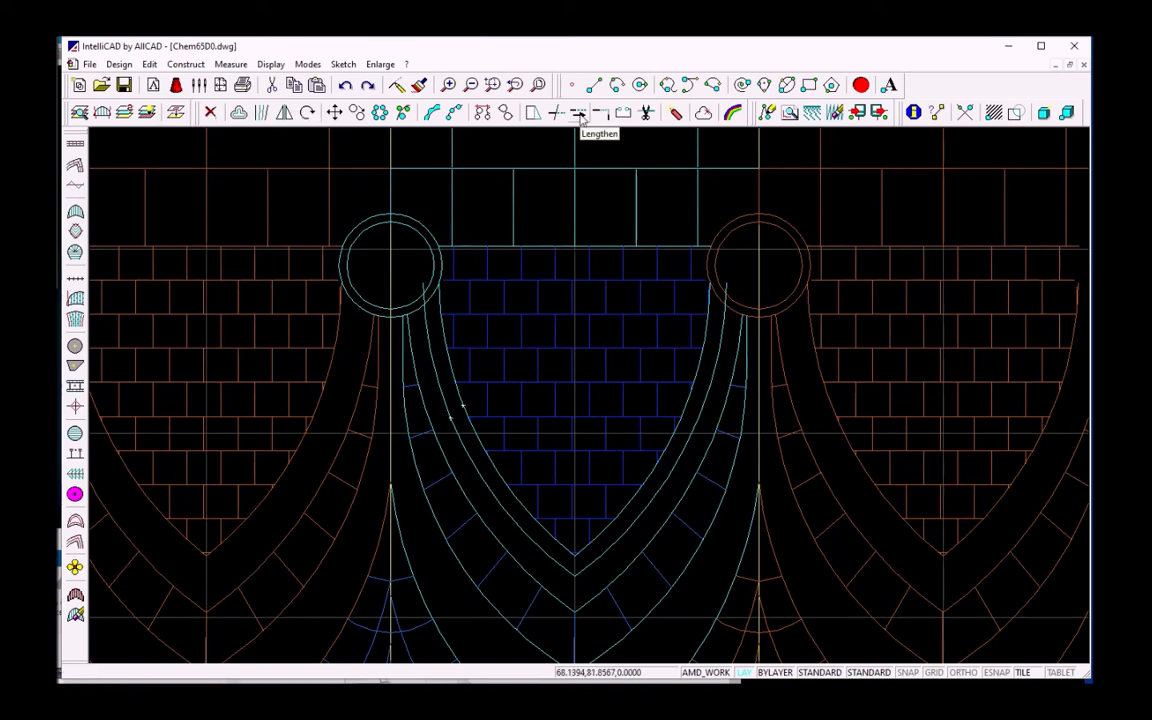
Begin lengthening the new offset lines so their ends reach into the circles
left_click(580, 112)
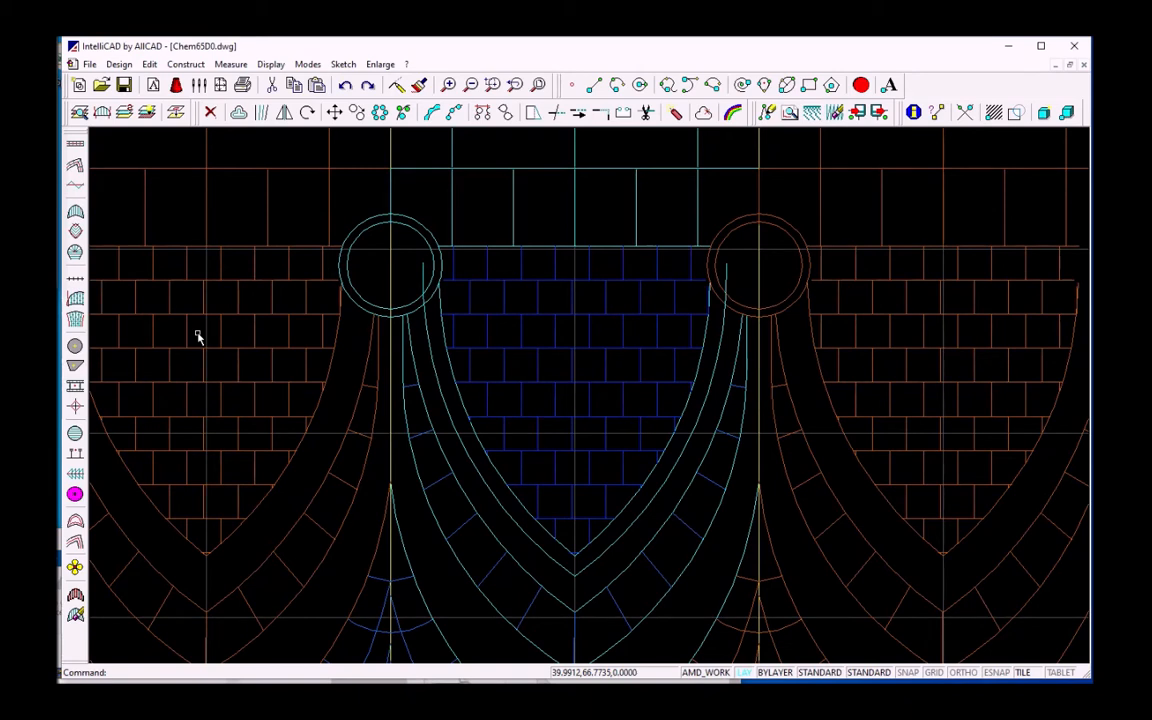
mouse_move(85, 308)
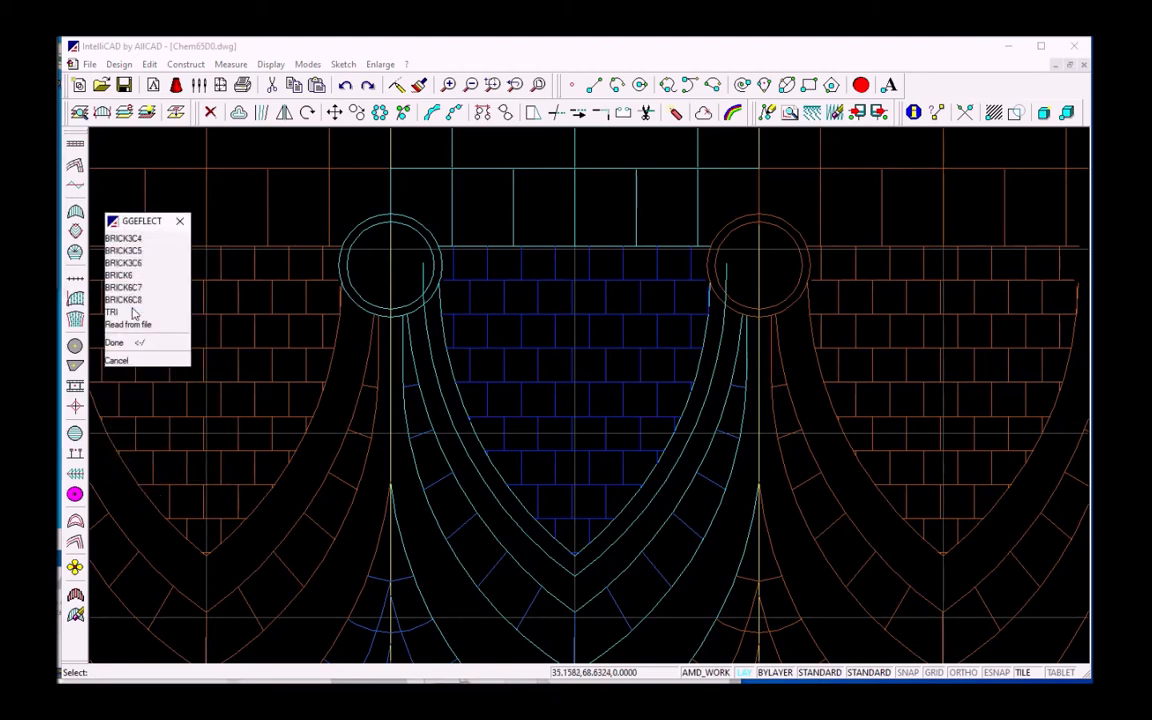
Choose BRICK3C6 with size 2.5, minimum 2.0, width 3.5 and two underlay layers
left_click(130, 263)
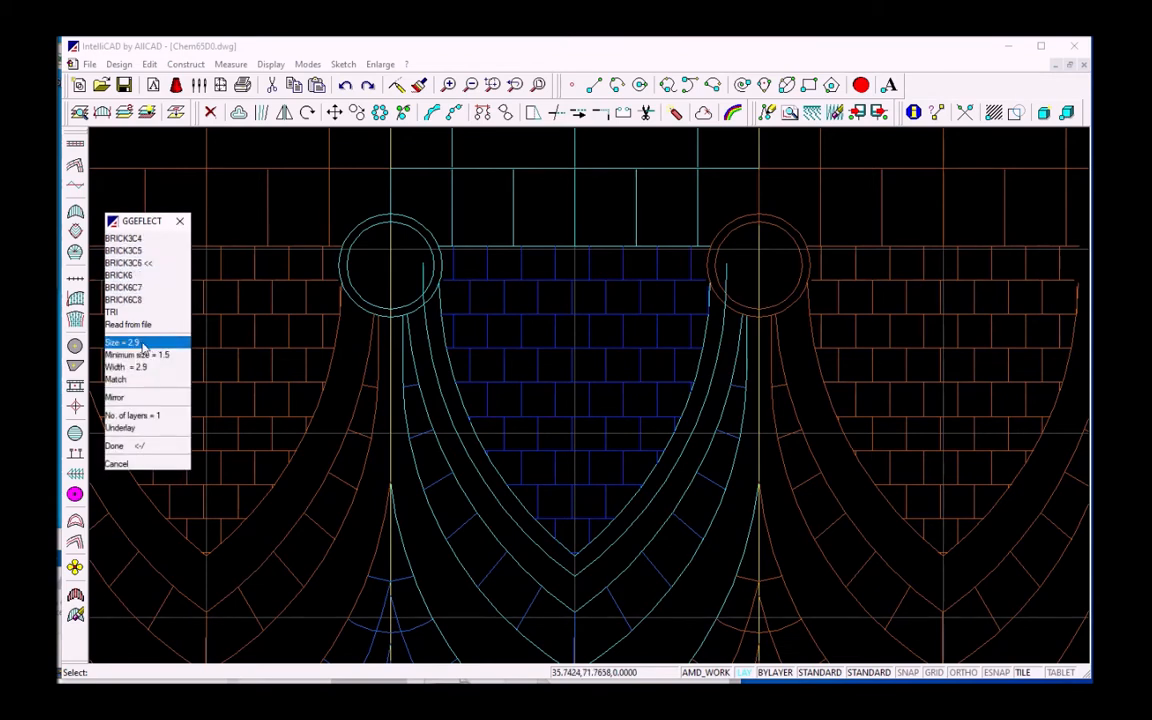
left_click(120, 343)
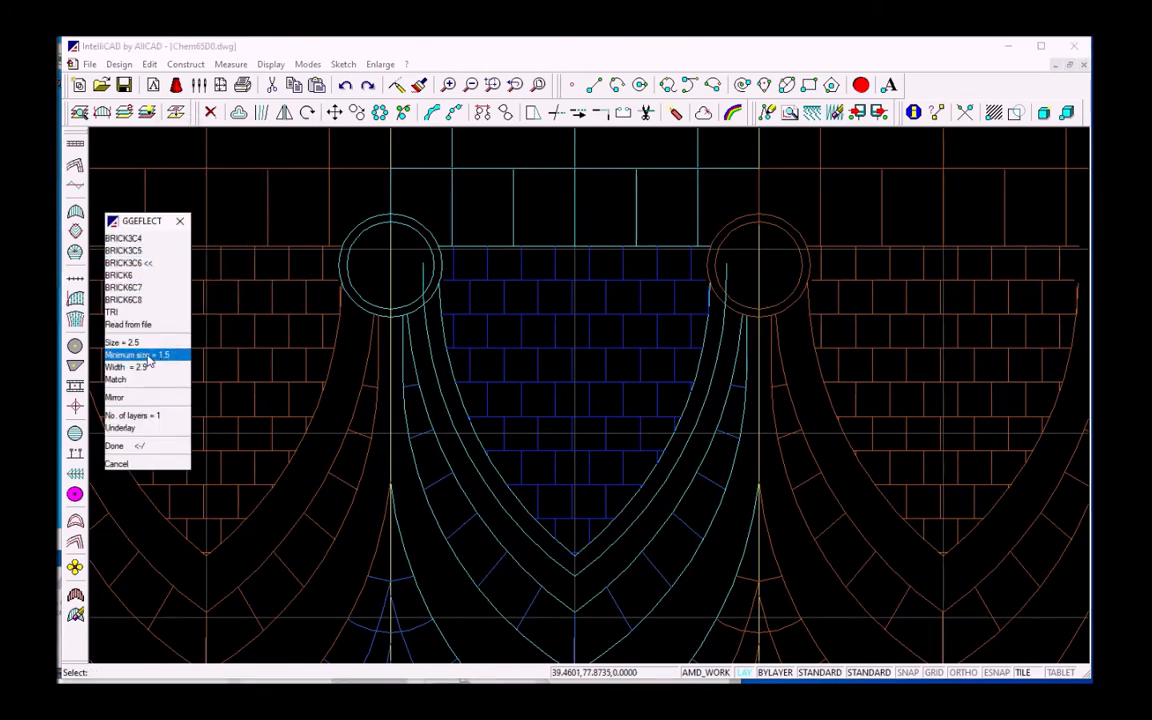
left_click(140, 355)
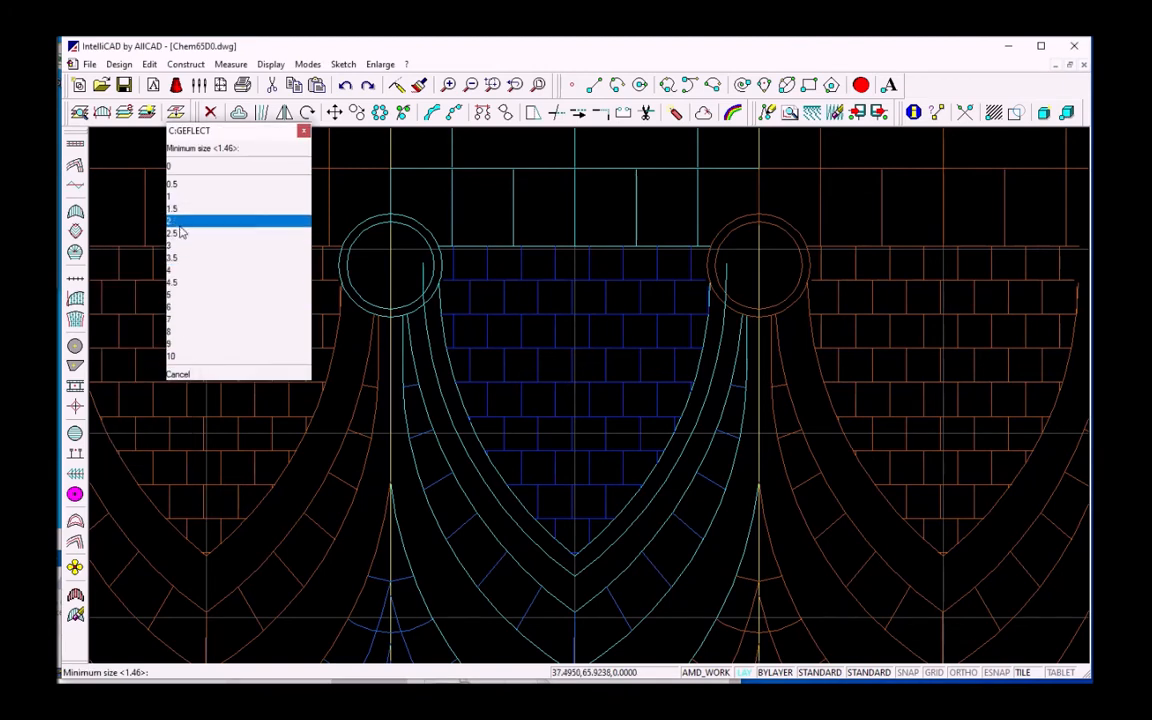
left_click(175, 218)
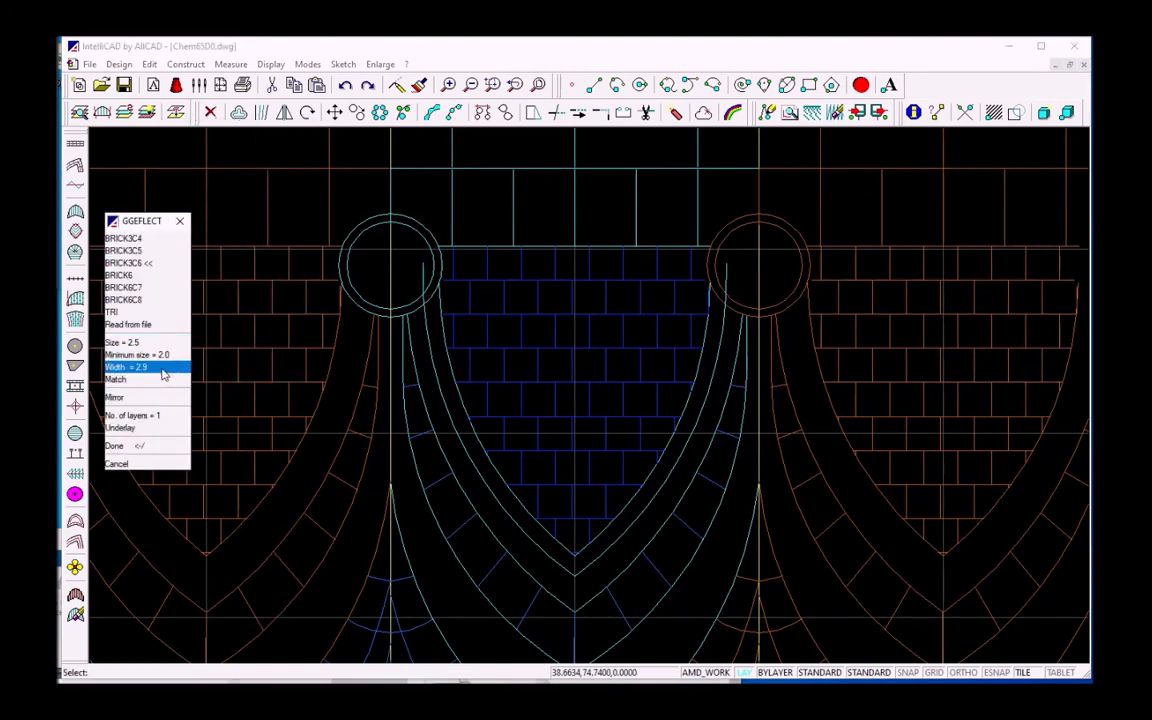
left_click(121, 366)
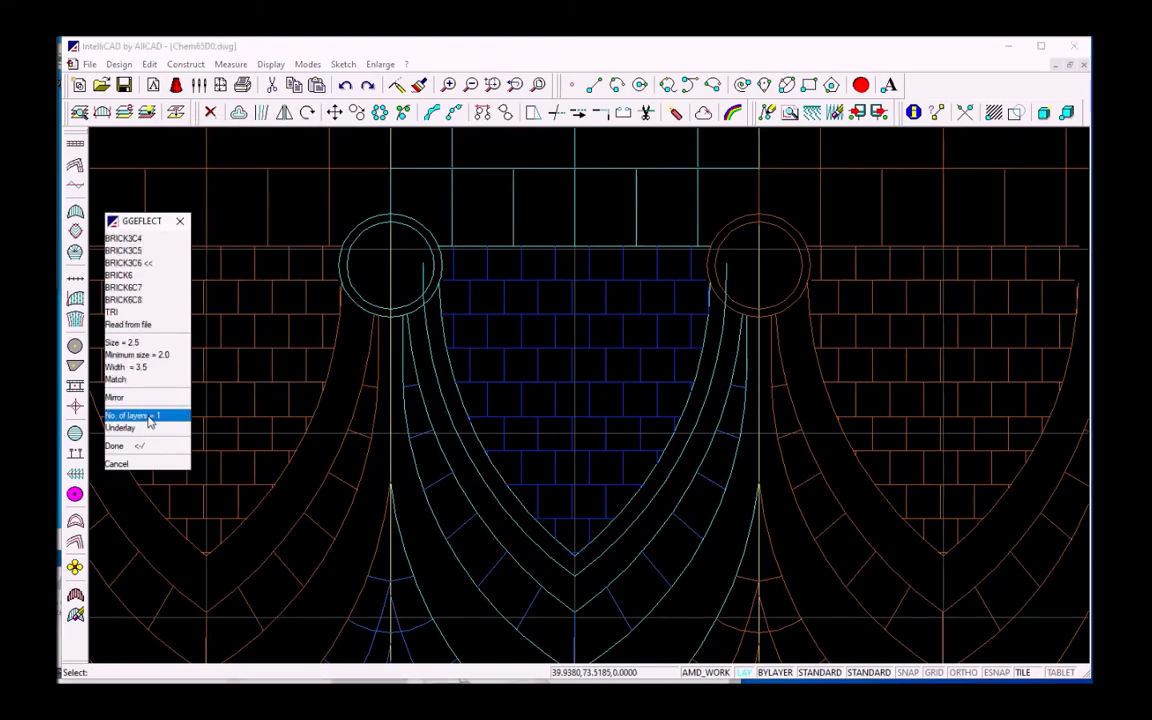
left_click(135, 414)
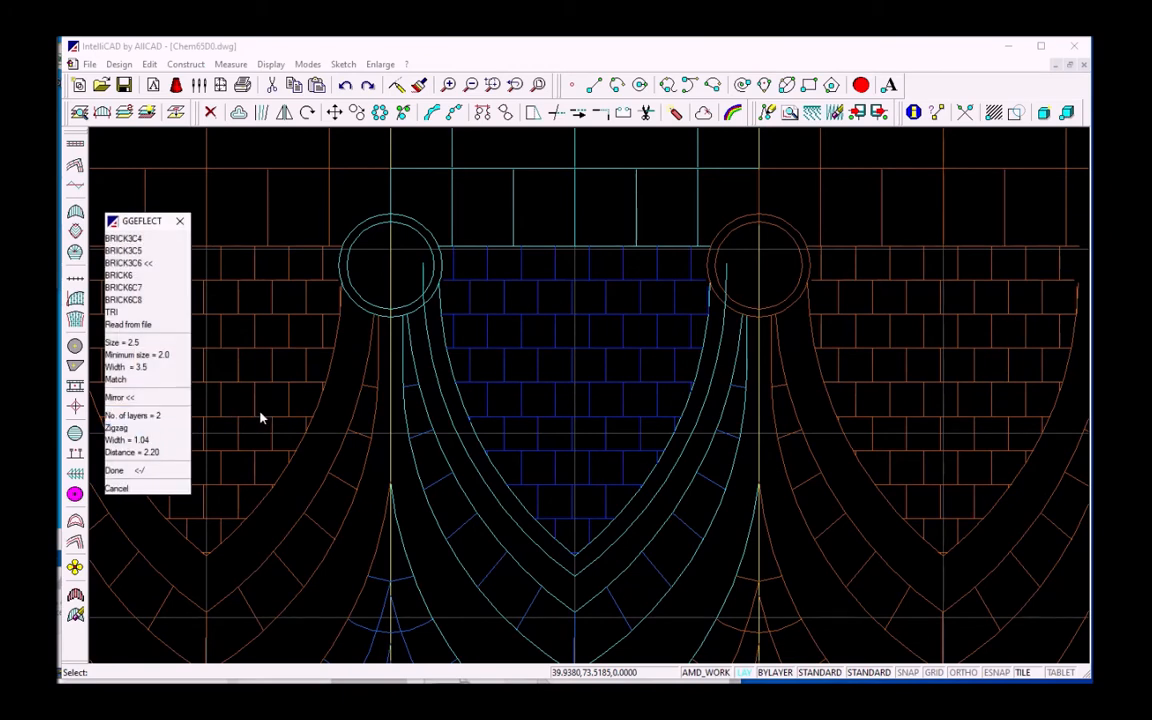
mouse_move(266, 413)
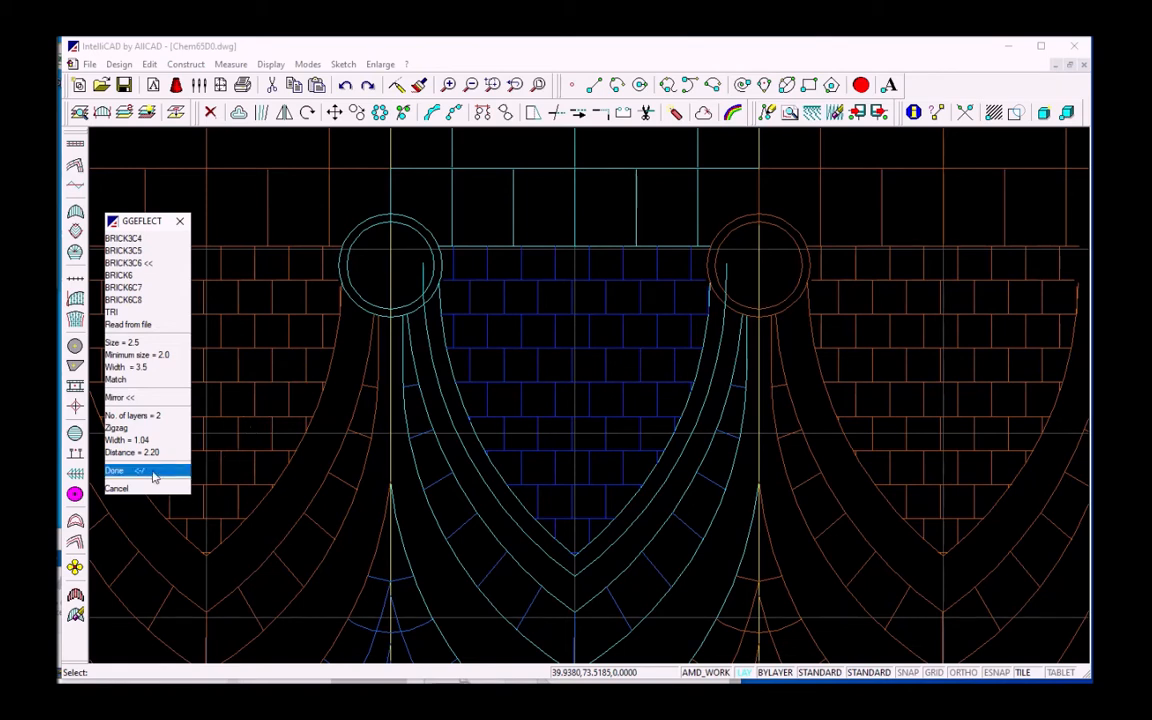
left_click(118, 470)
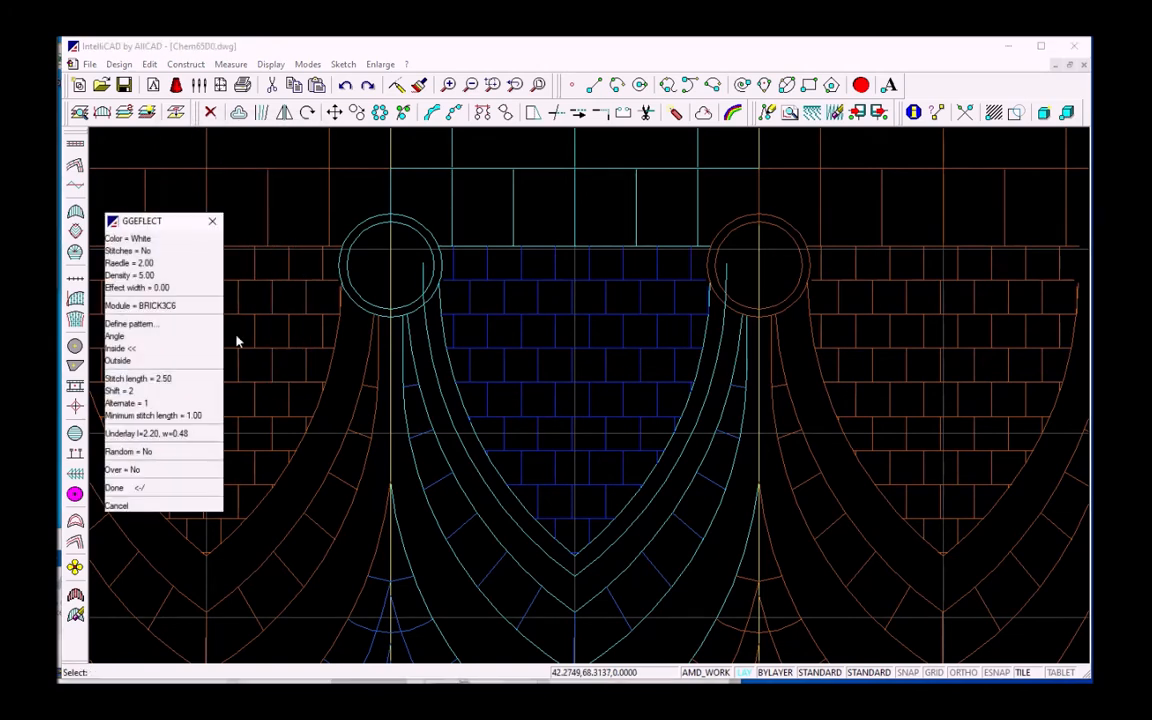
mouse_move(275, 340)
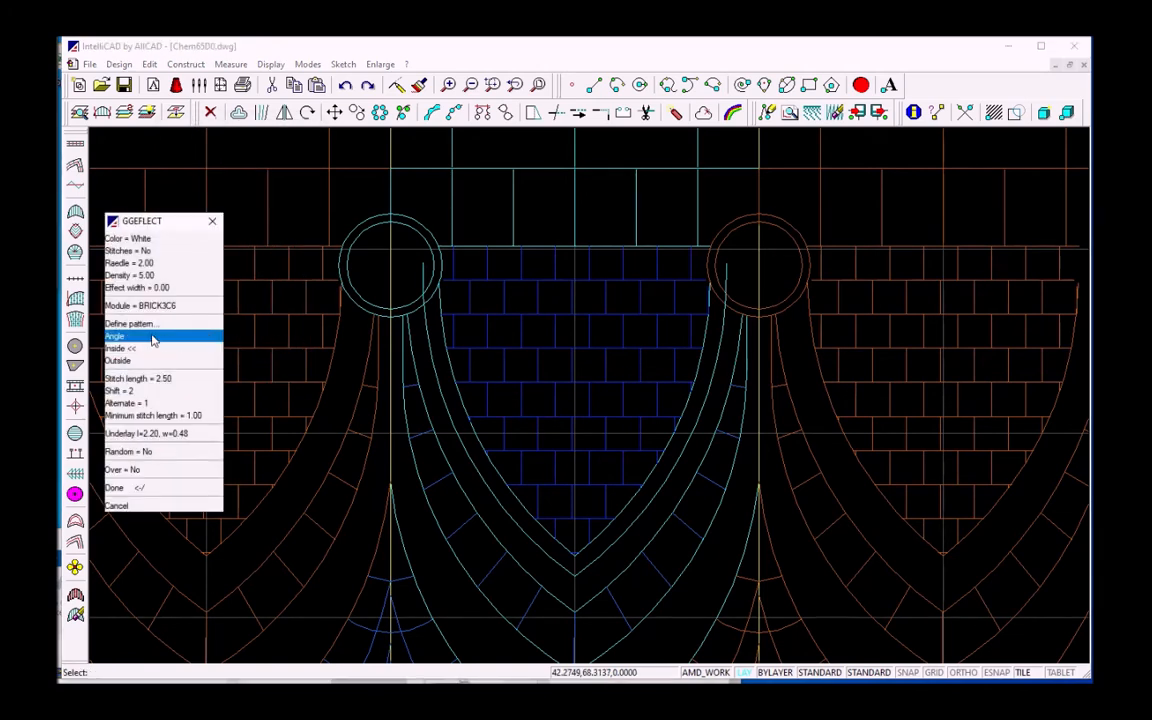
Set the brick fill angle to 90° and confirm the fill settings
left_click(117, 337)
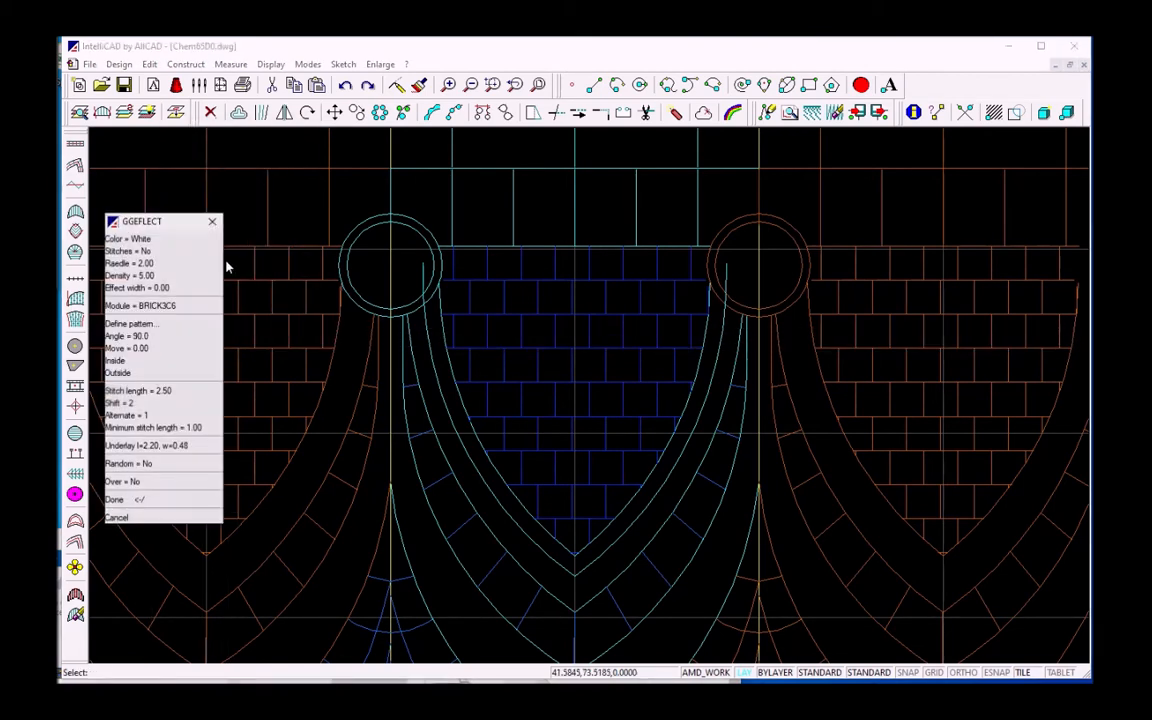
mouse_move(420, 283)
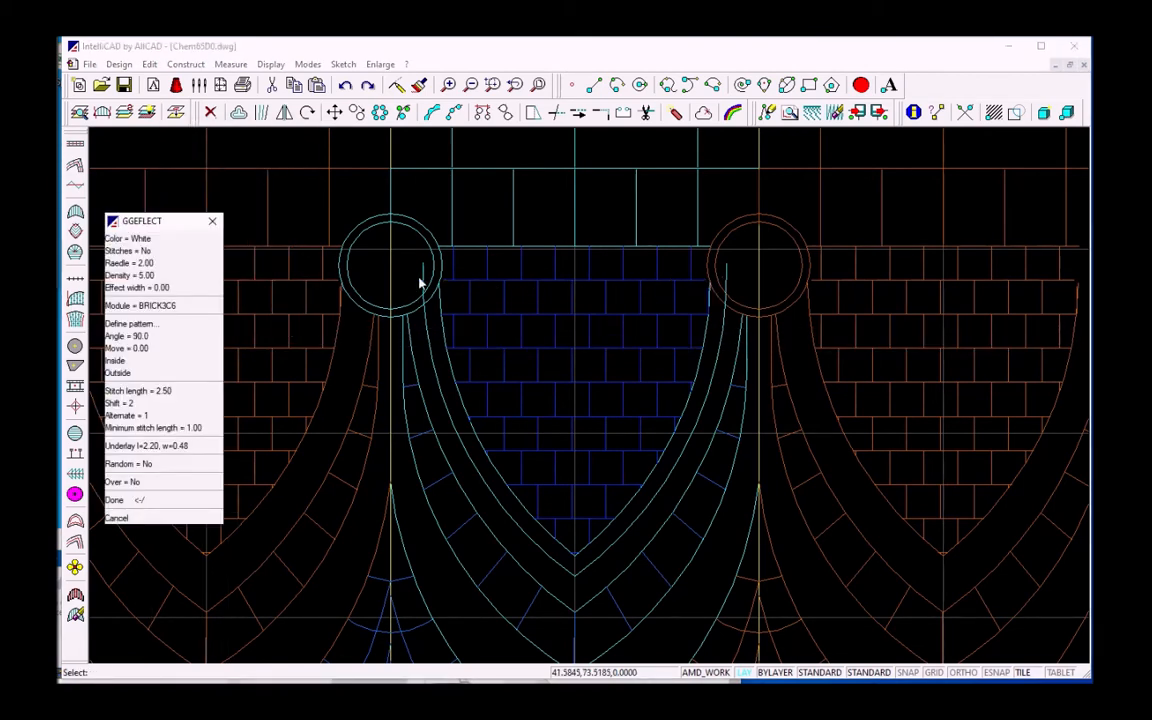
mouse_move(358, 320)
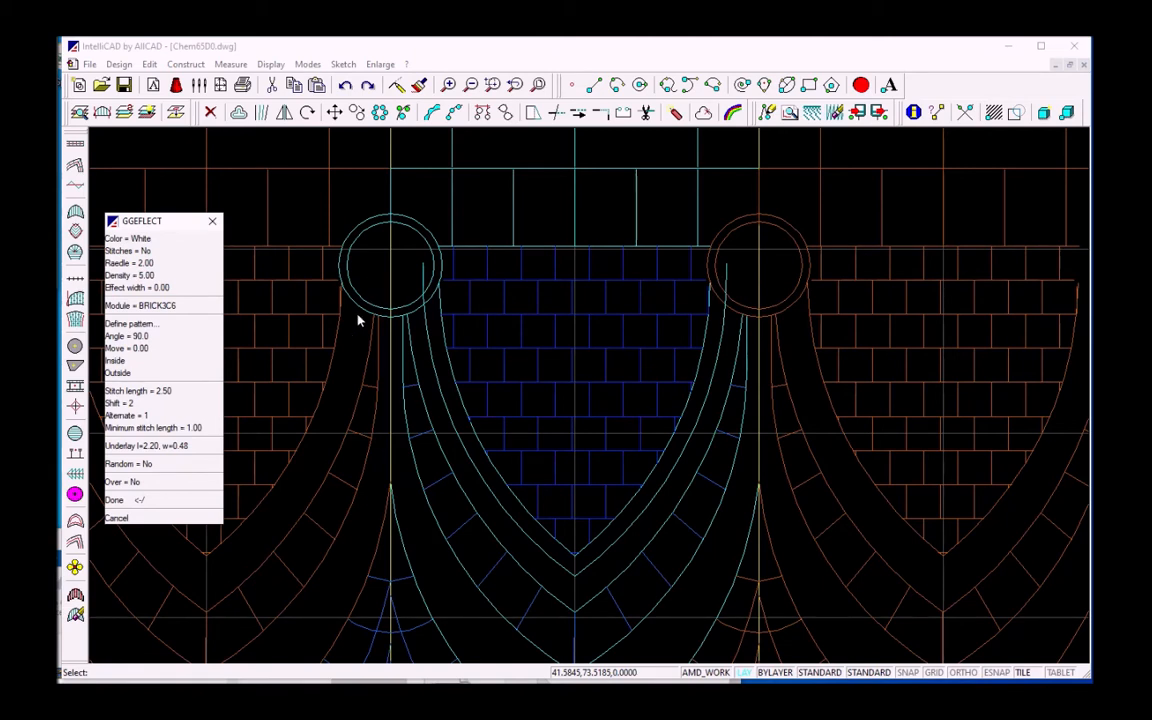
left_click(115, 499)
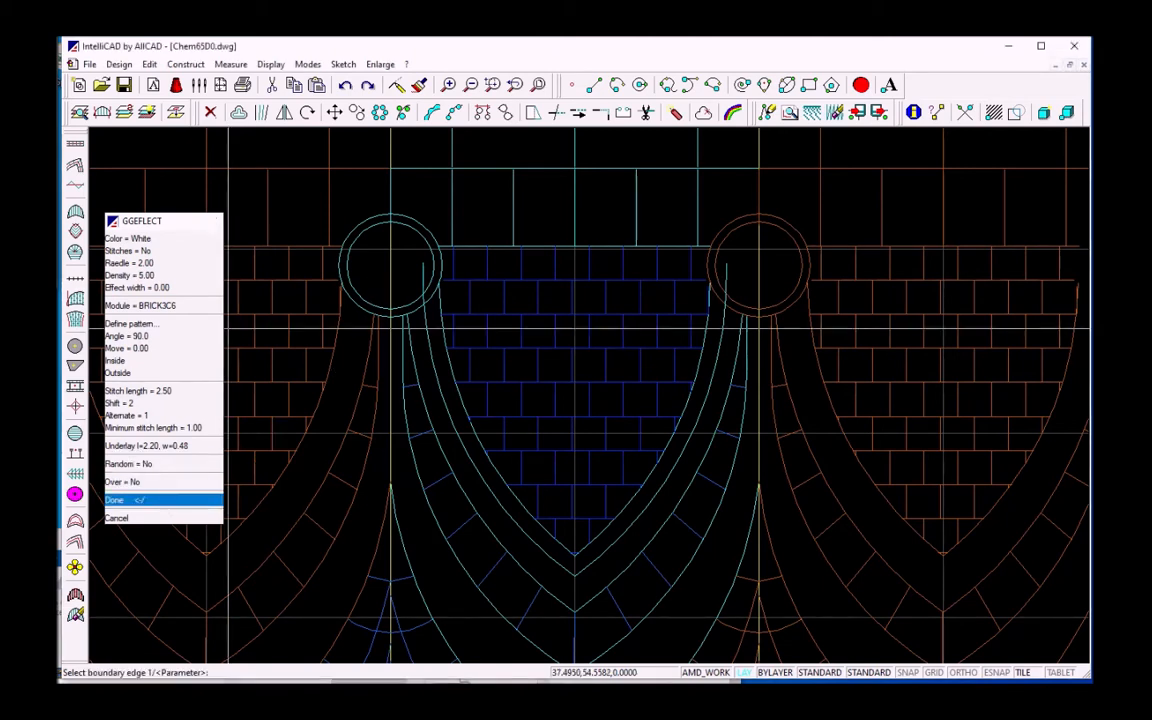
left_click(135, 498)
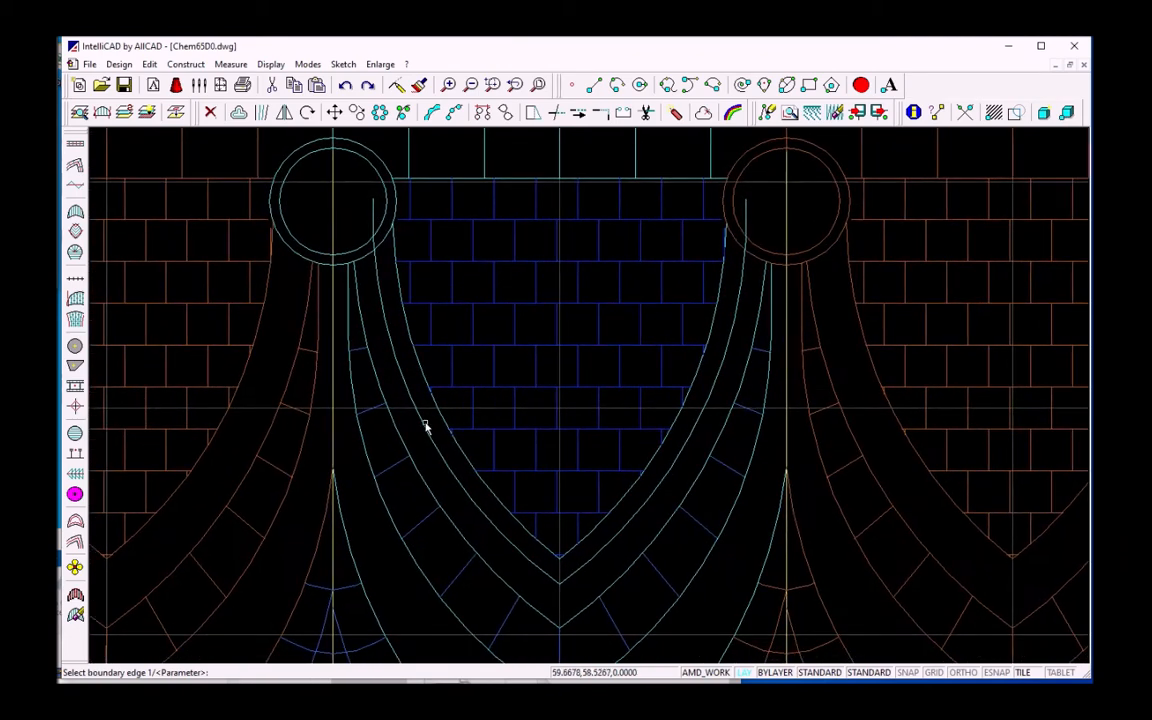
Pick the central shield's boundary edge to generate the brick module stitches
left_click(423, 428)
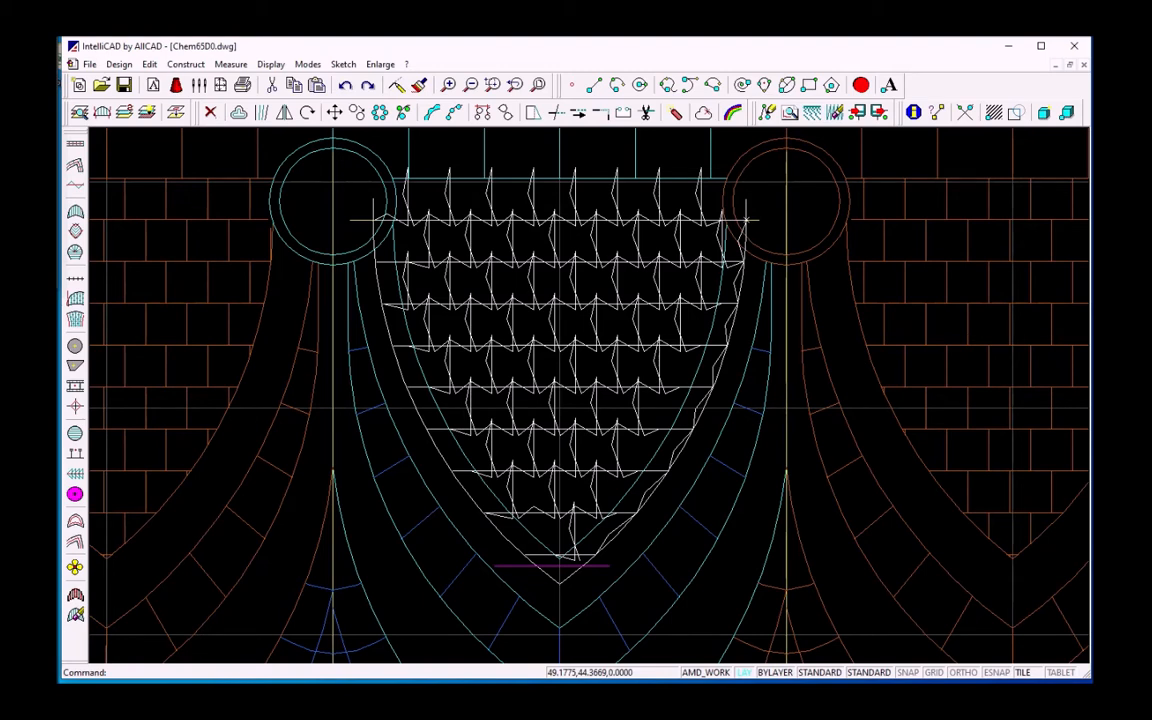
mouse_move(289, 259)
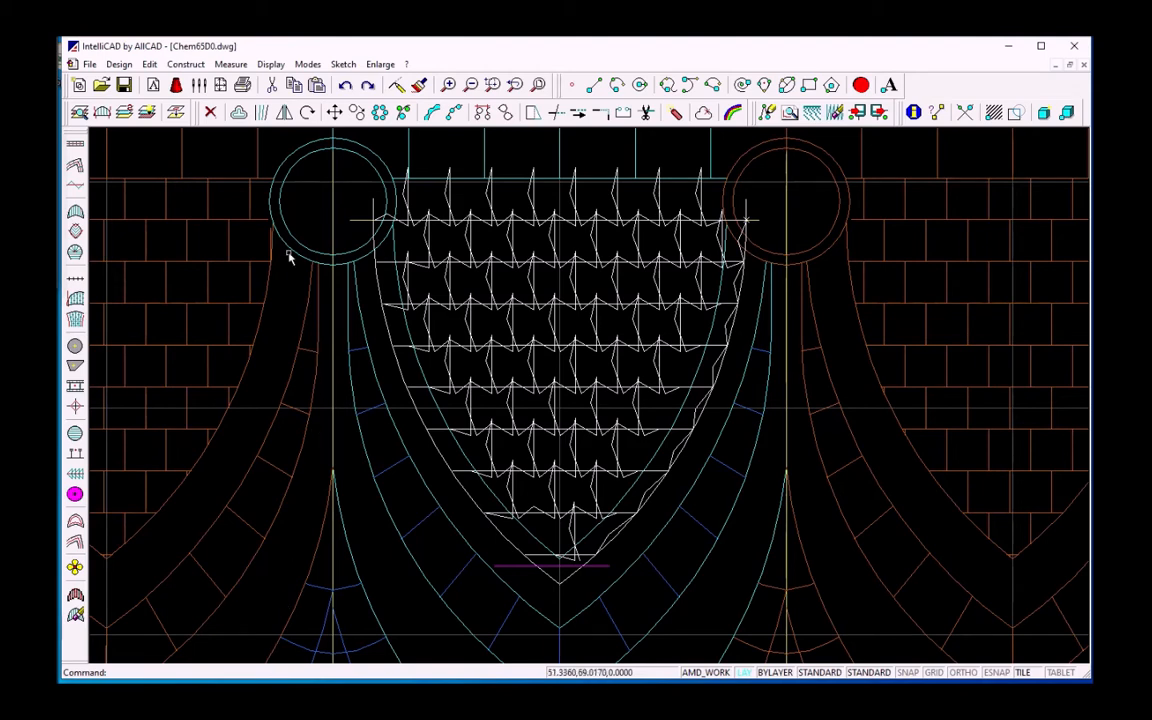
left_click(239, 111)
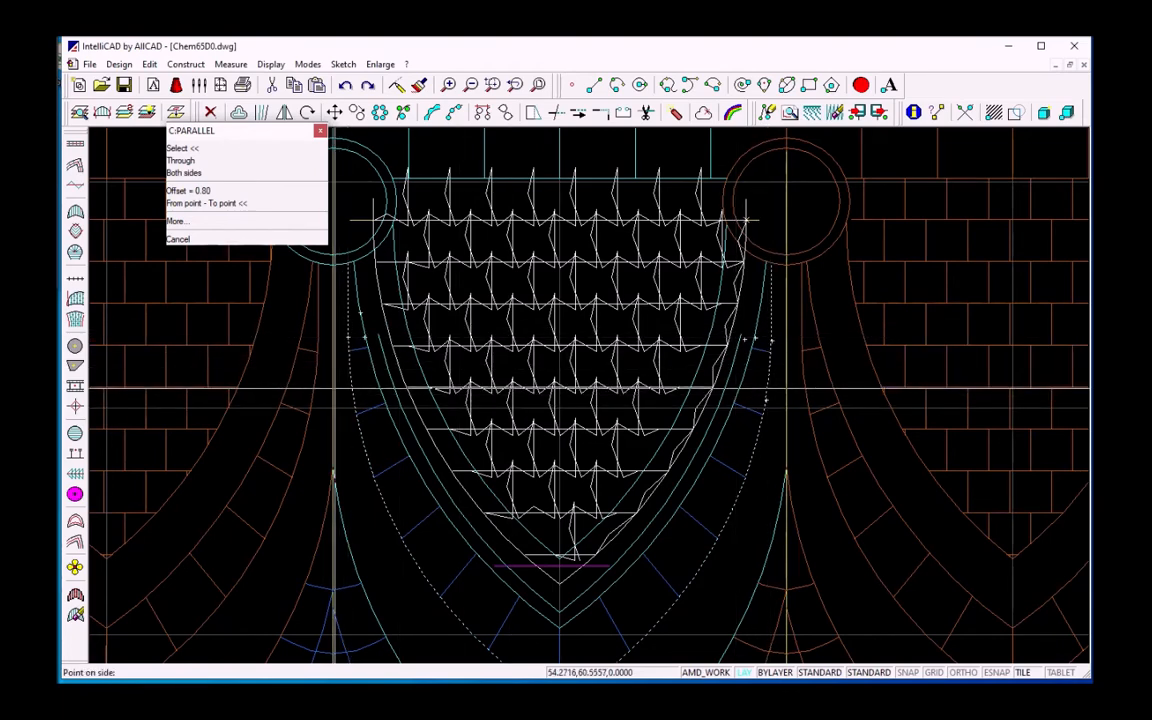
Place an offset guide line beside the side lines and begin lengthening it
left_click(179, 238)
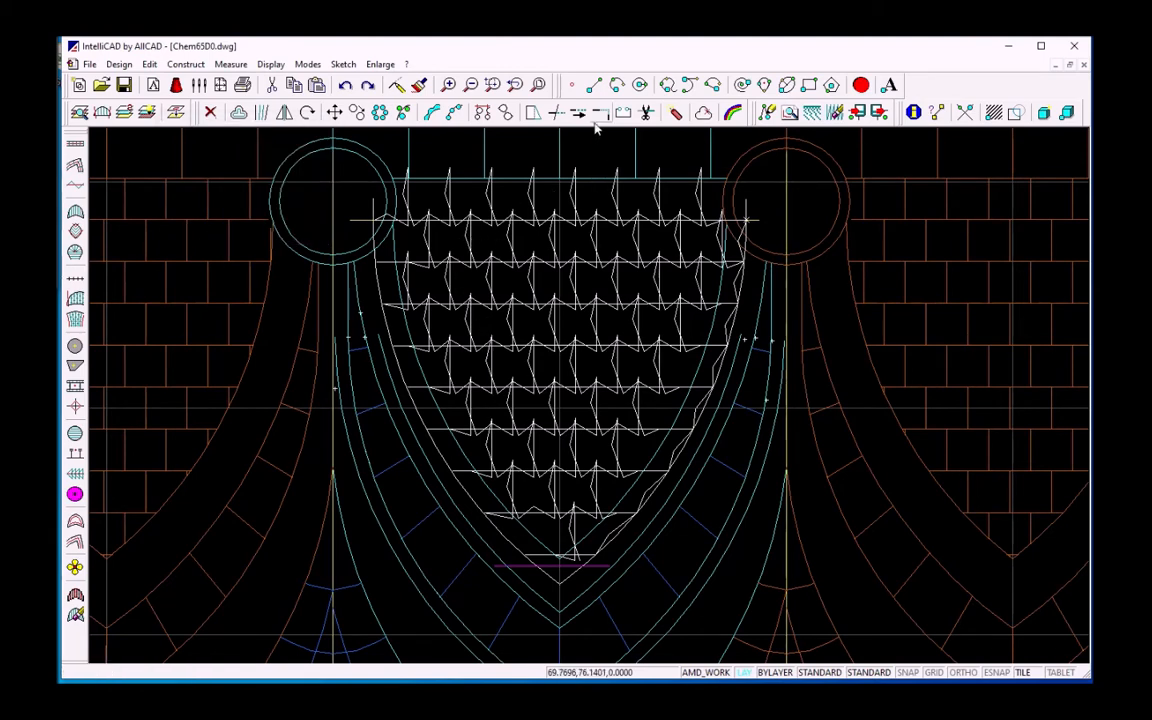
mouse_move(578, 112)
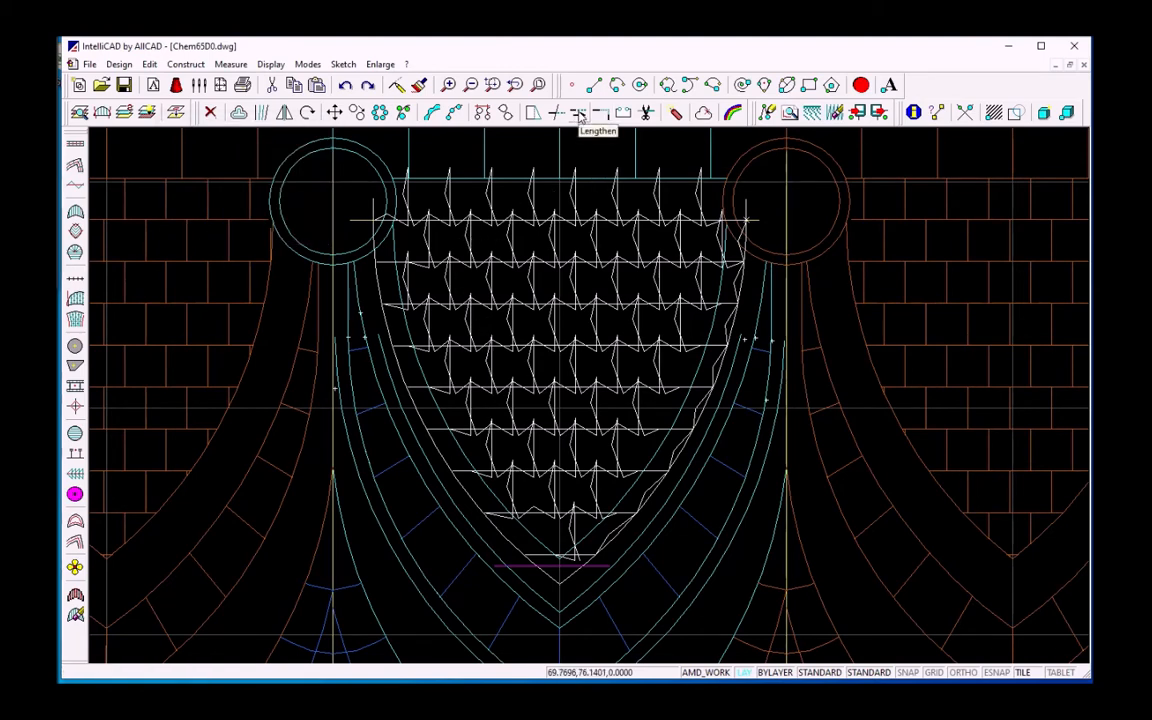
left_click(577, 112)
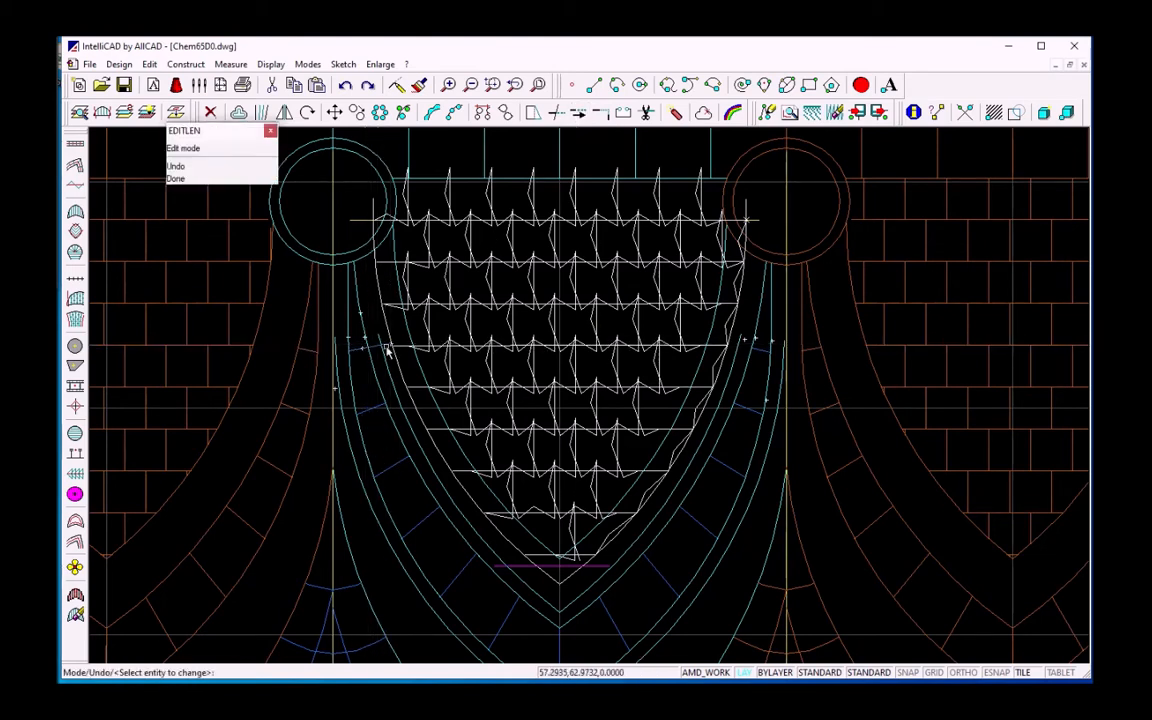
mouse_move(365, 420)
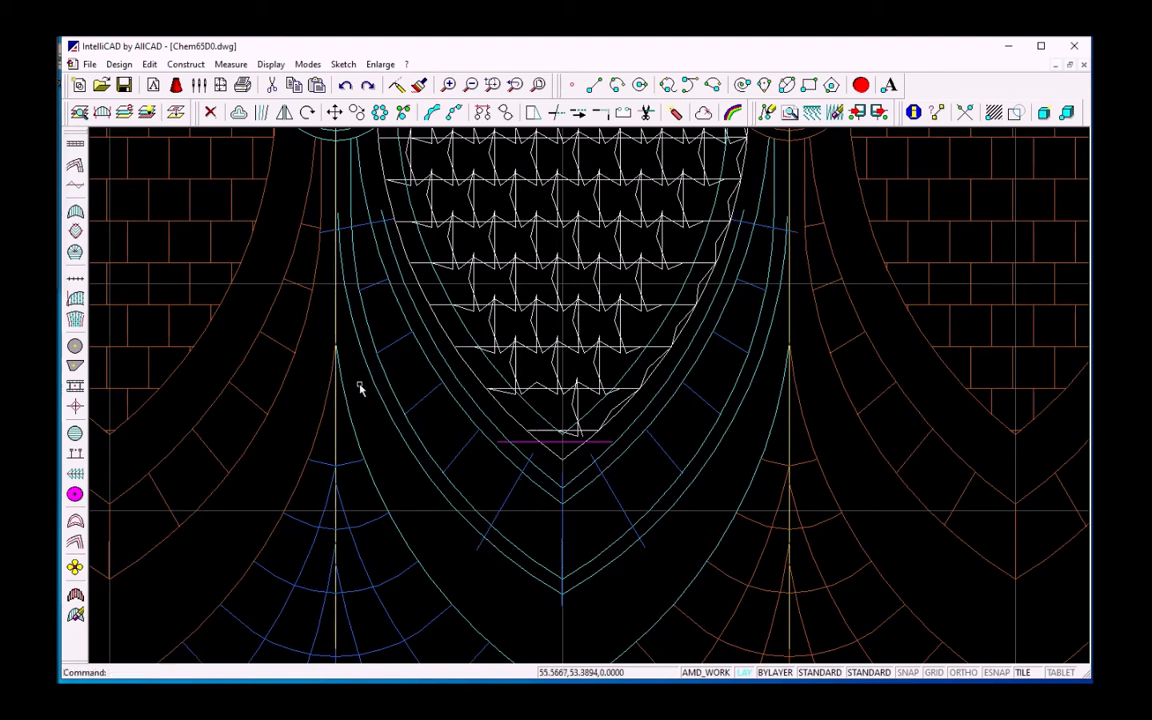
mouse_move(73, 190)
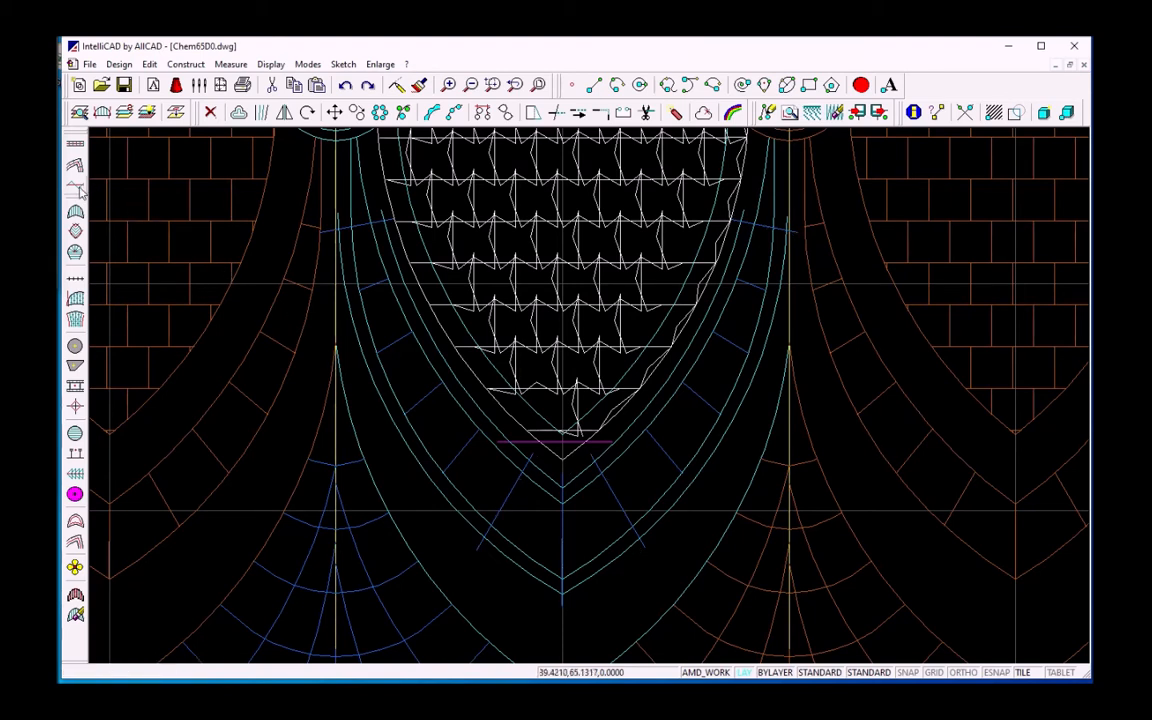
mouse_move(74, 191)
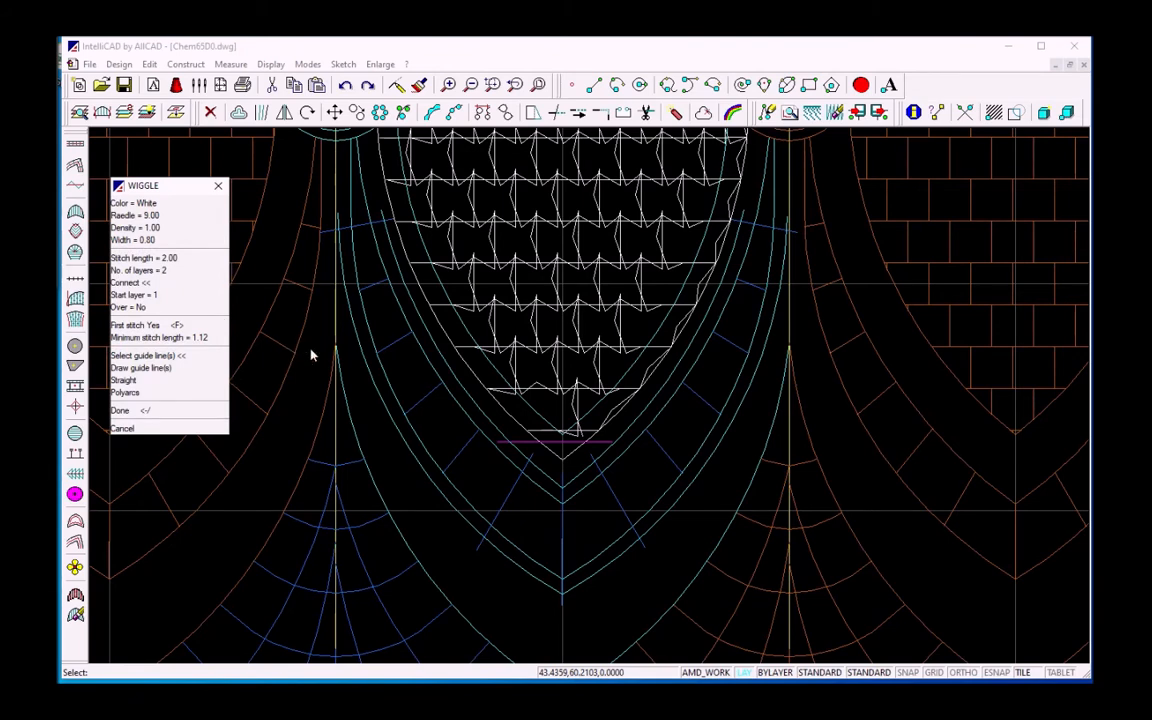
mouse_move(256, 385)
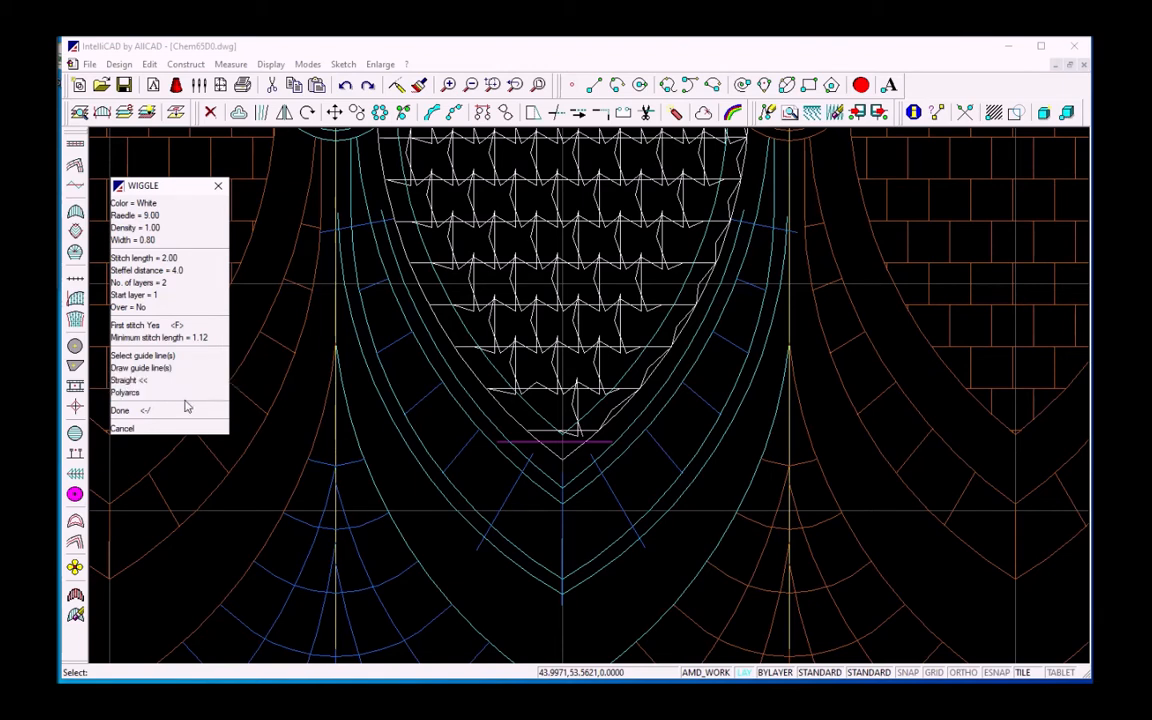
Build wiggle-stitch zigzags along the picked inclination lines at density 4.5
left_click(135, 410)
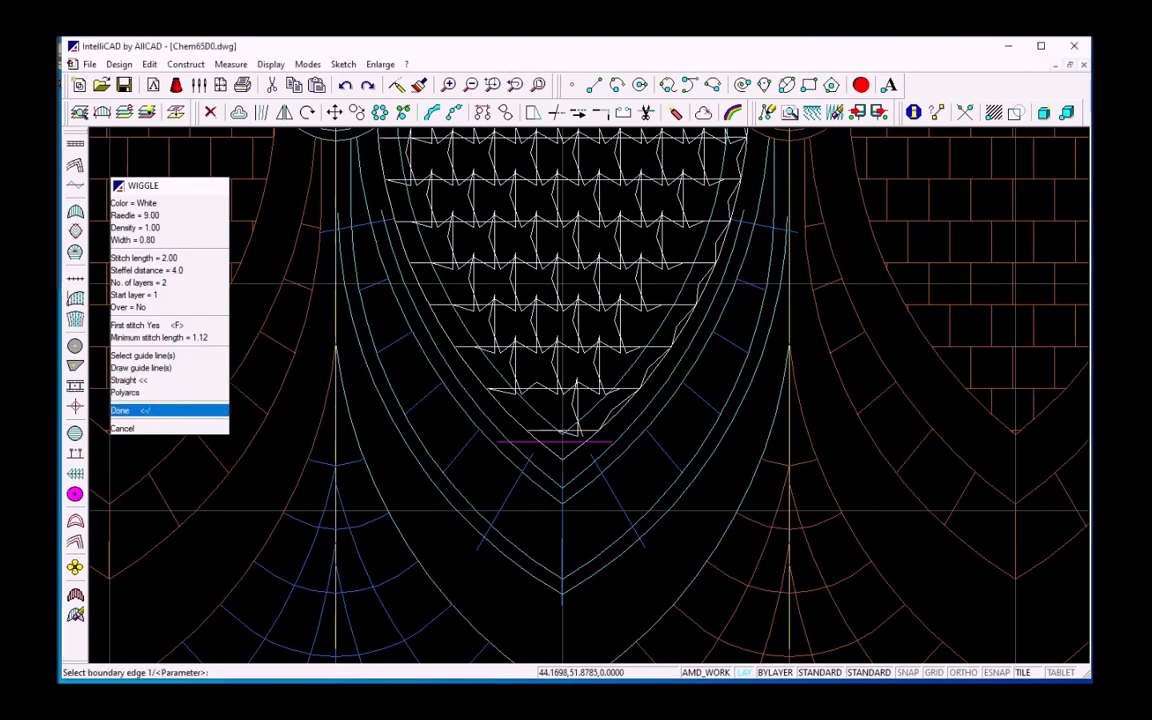
left_click(123, 409)
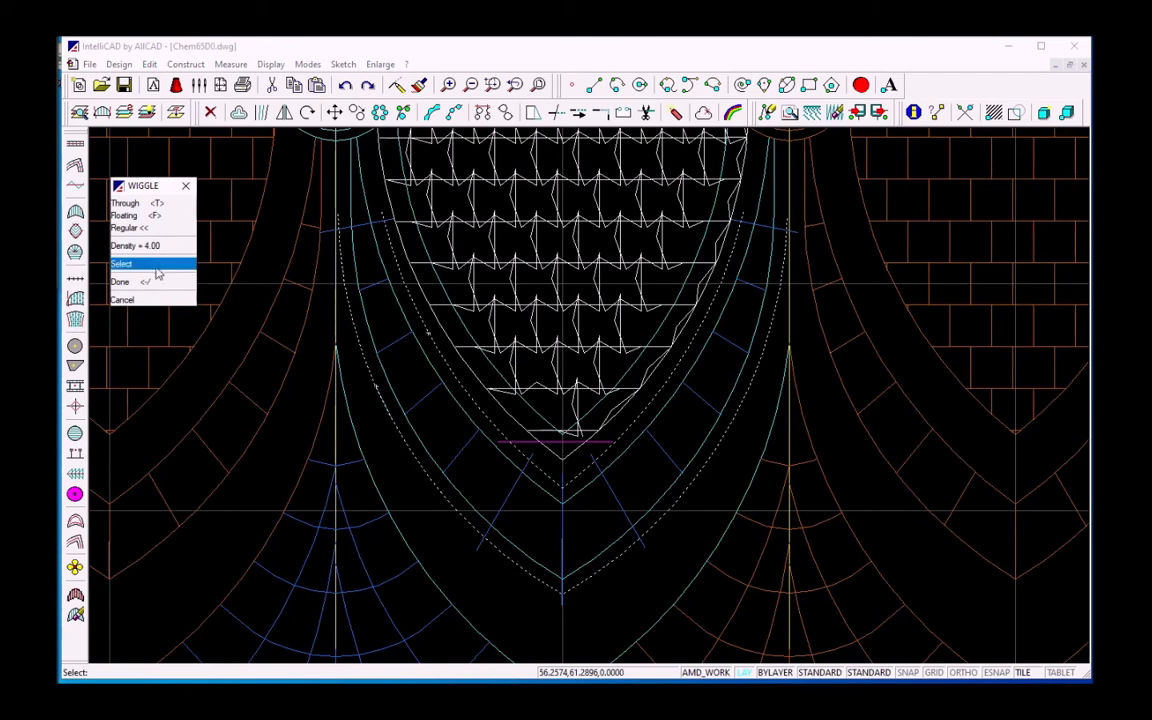
mouse_move(138, 270)
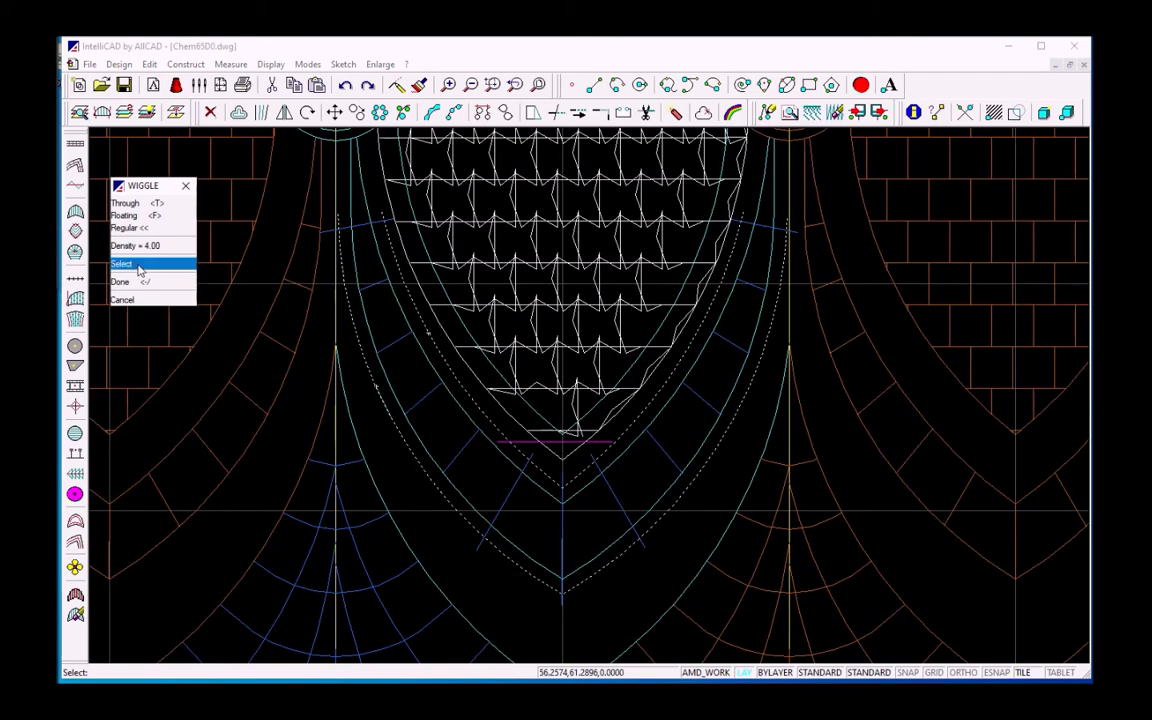
left_click(124, 263)
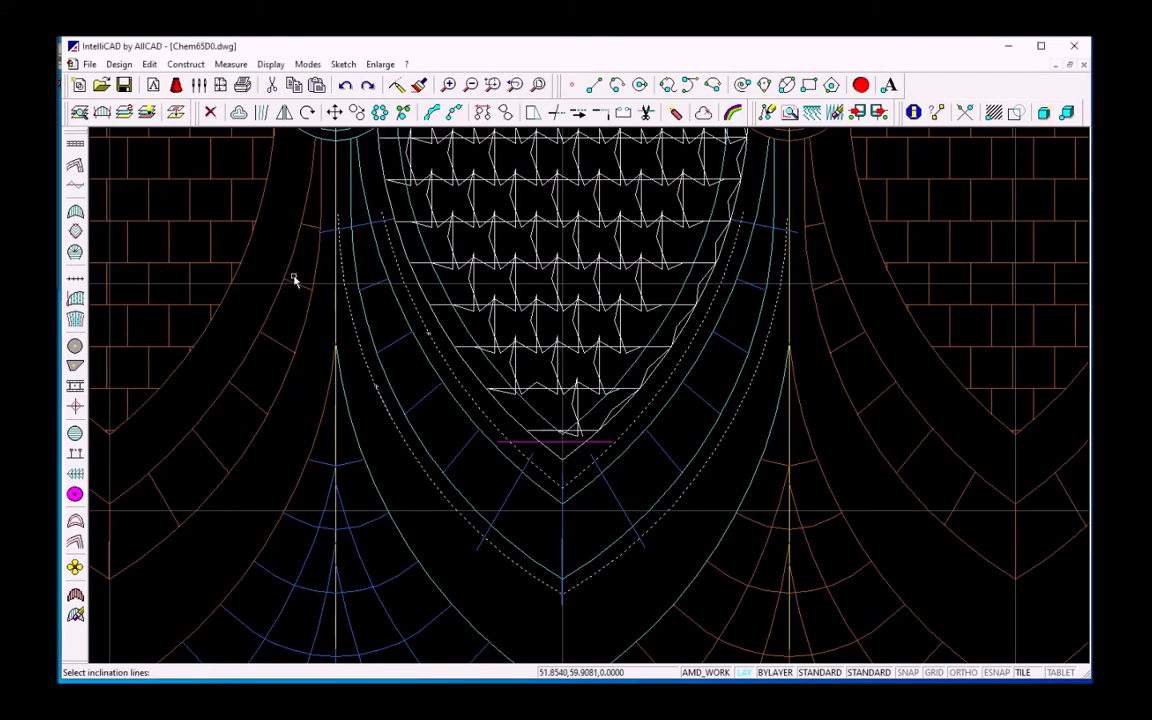
mouse_move(363, 229)
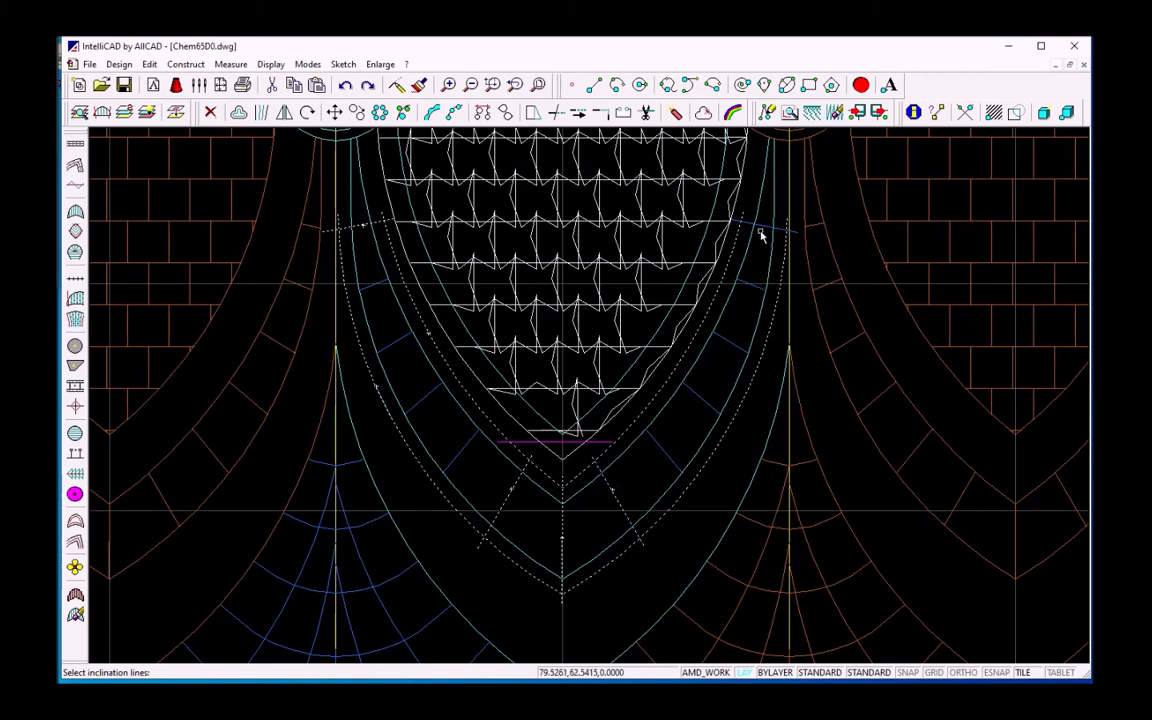
mouse_move(765, 212)
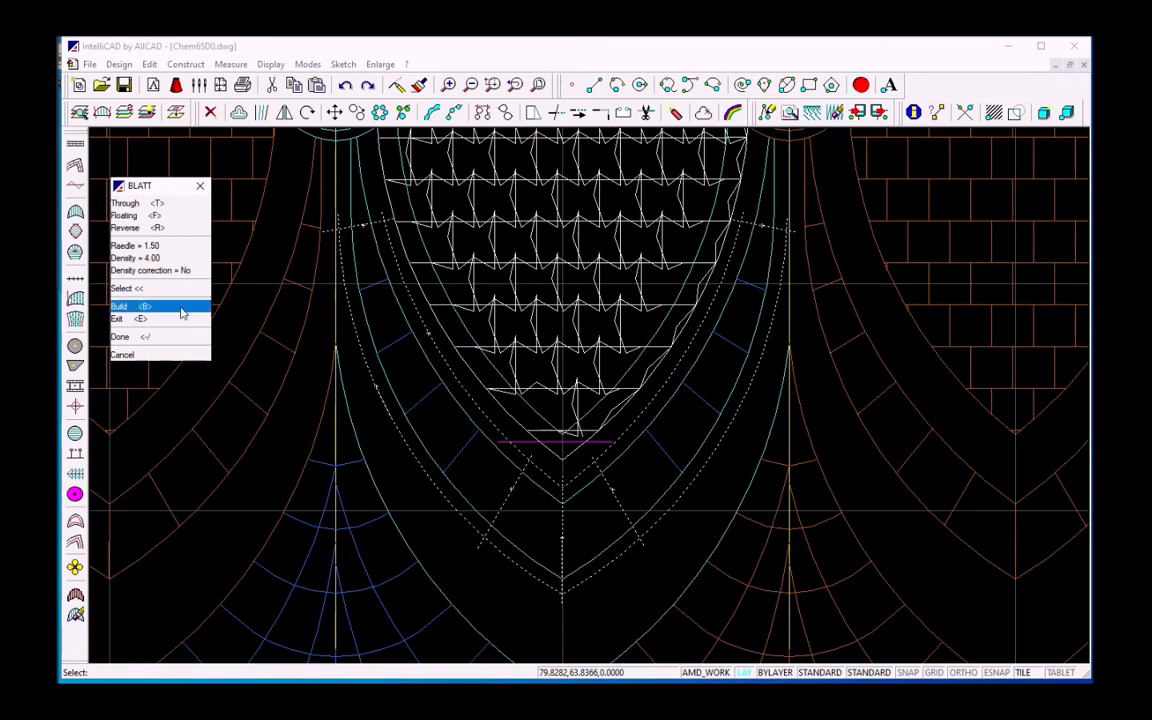
left_click(122, 305)
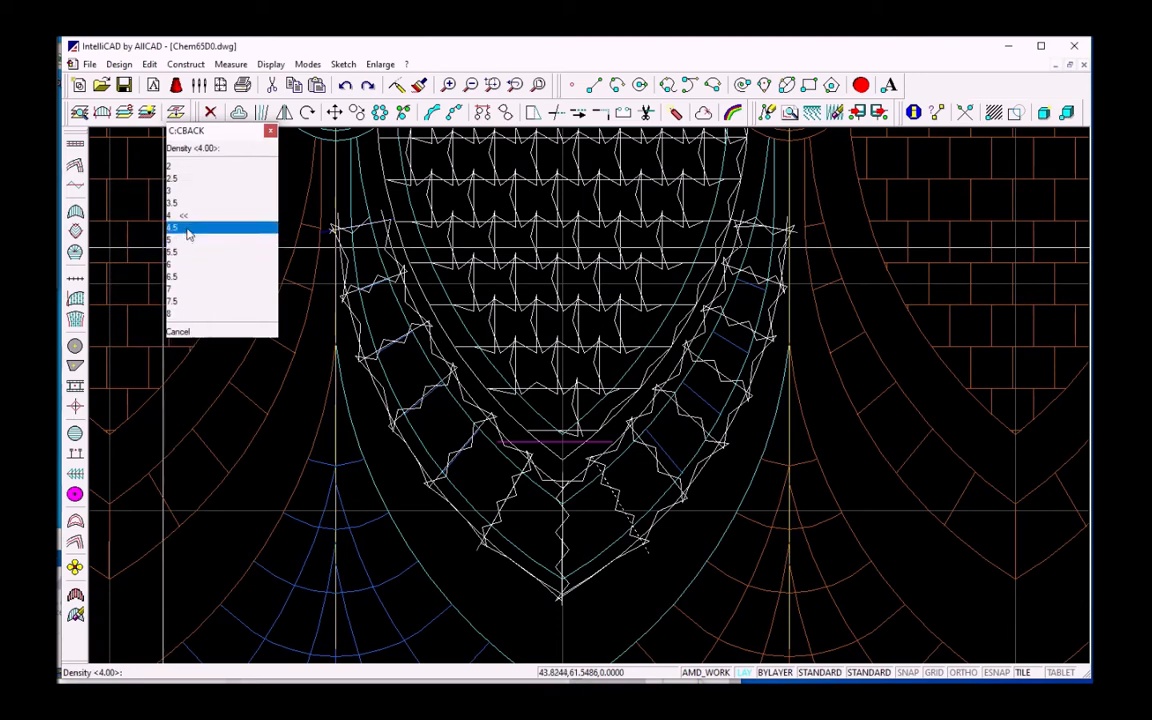
left_click(180, 229)
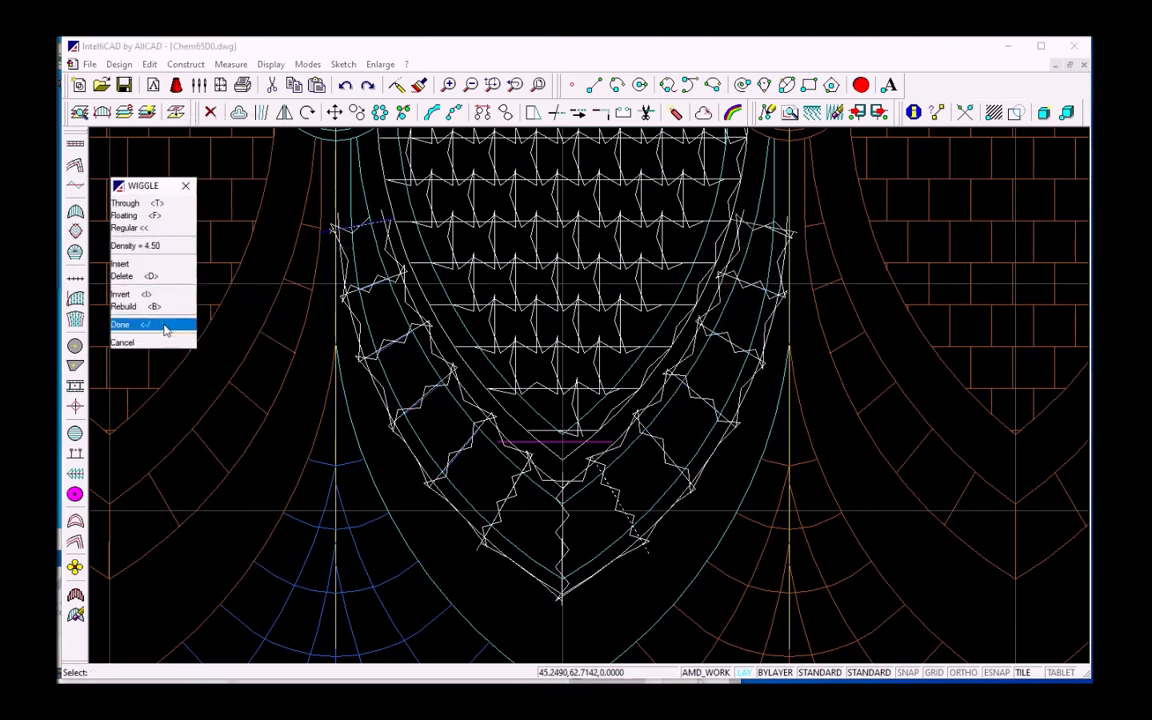
left_click(120, 324)
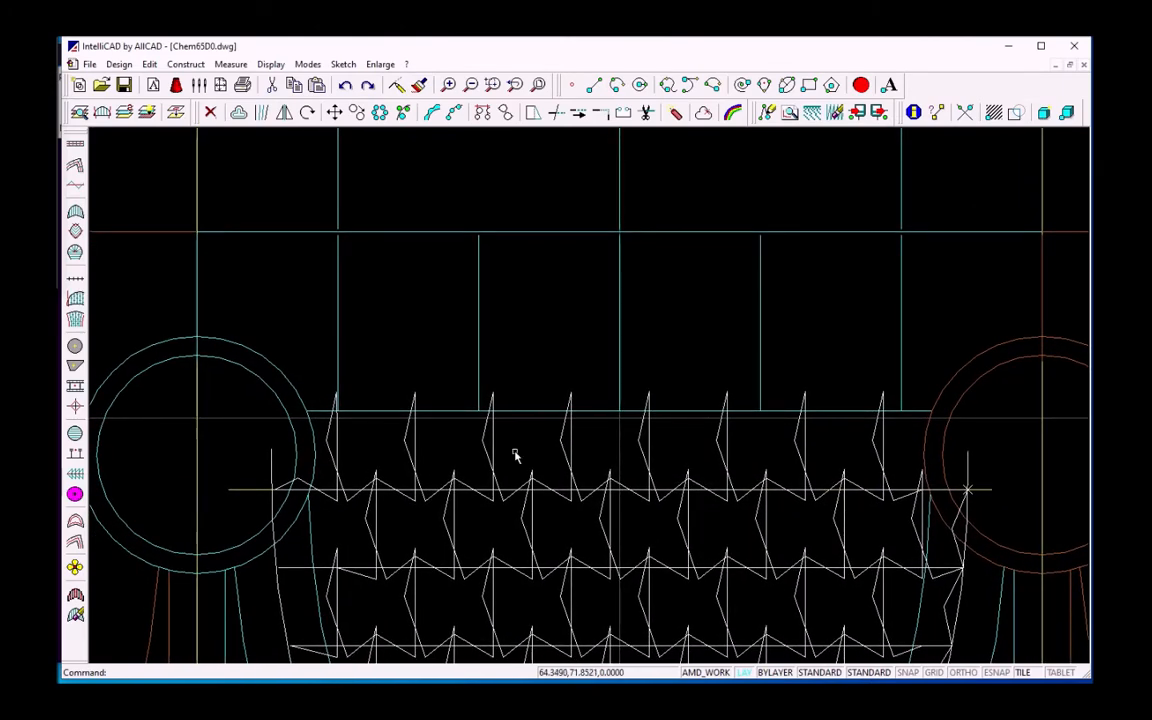
mouse_move(492, 450)
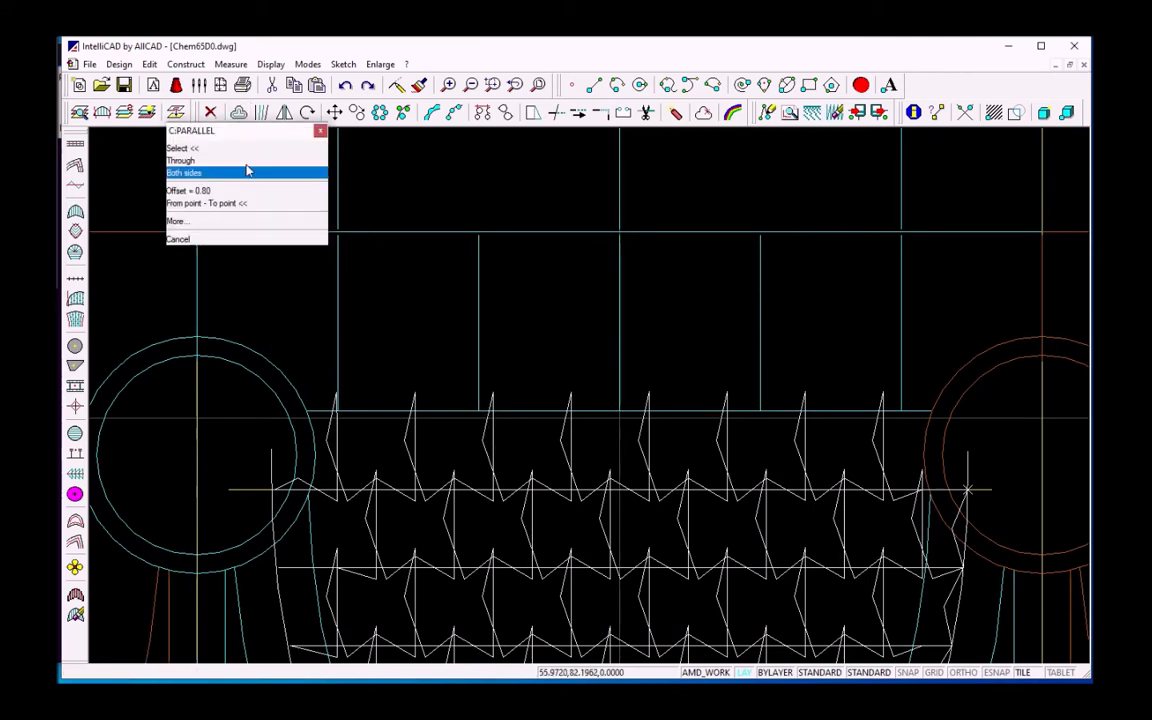
Offset the left ring outline by 0.80 on both sides
left_click(184, 172)
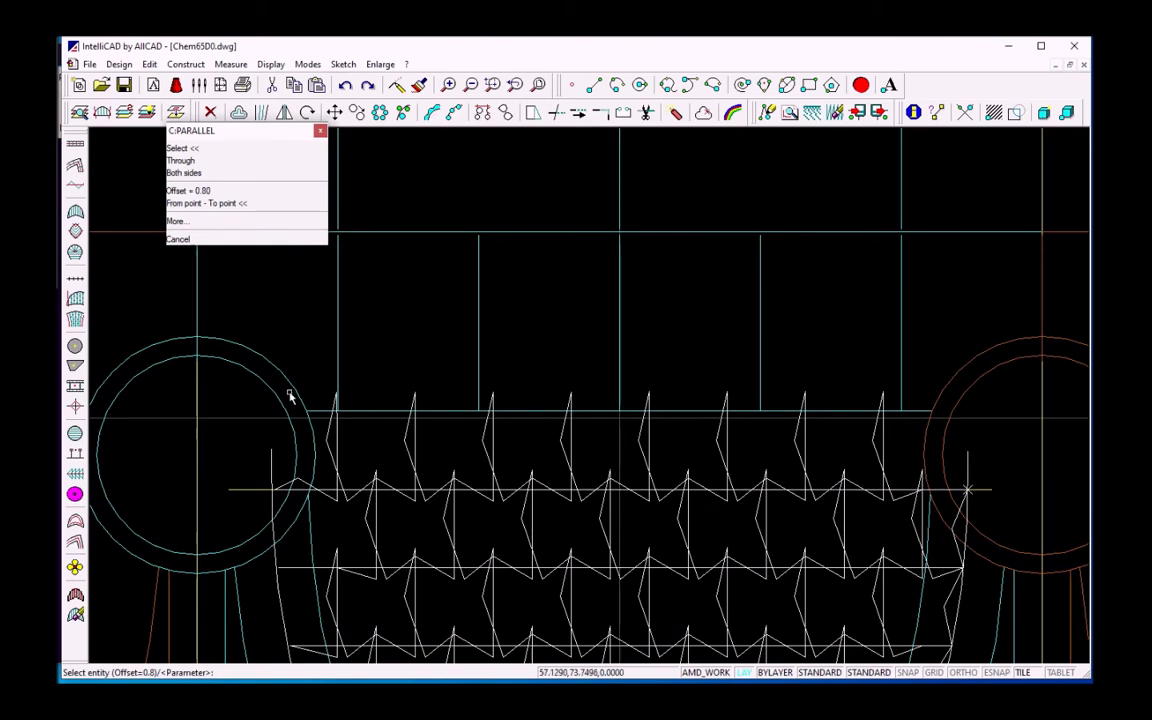
left_click(290, 395)
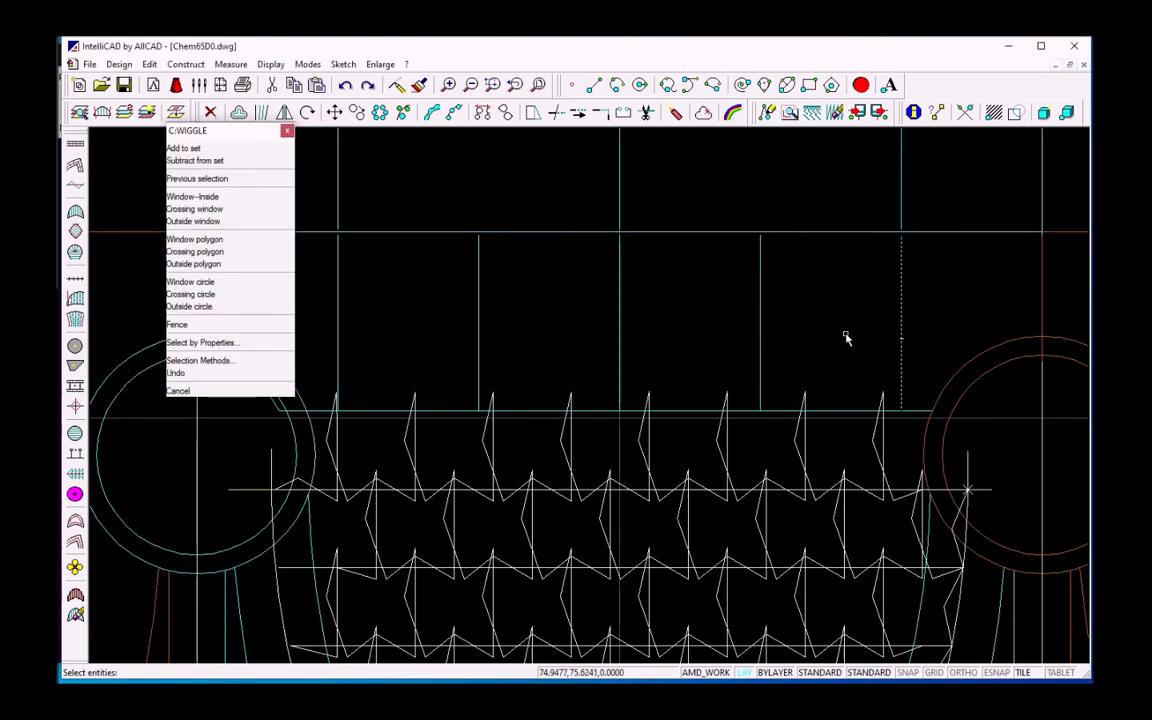
mouse_move(620, 331)
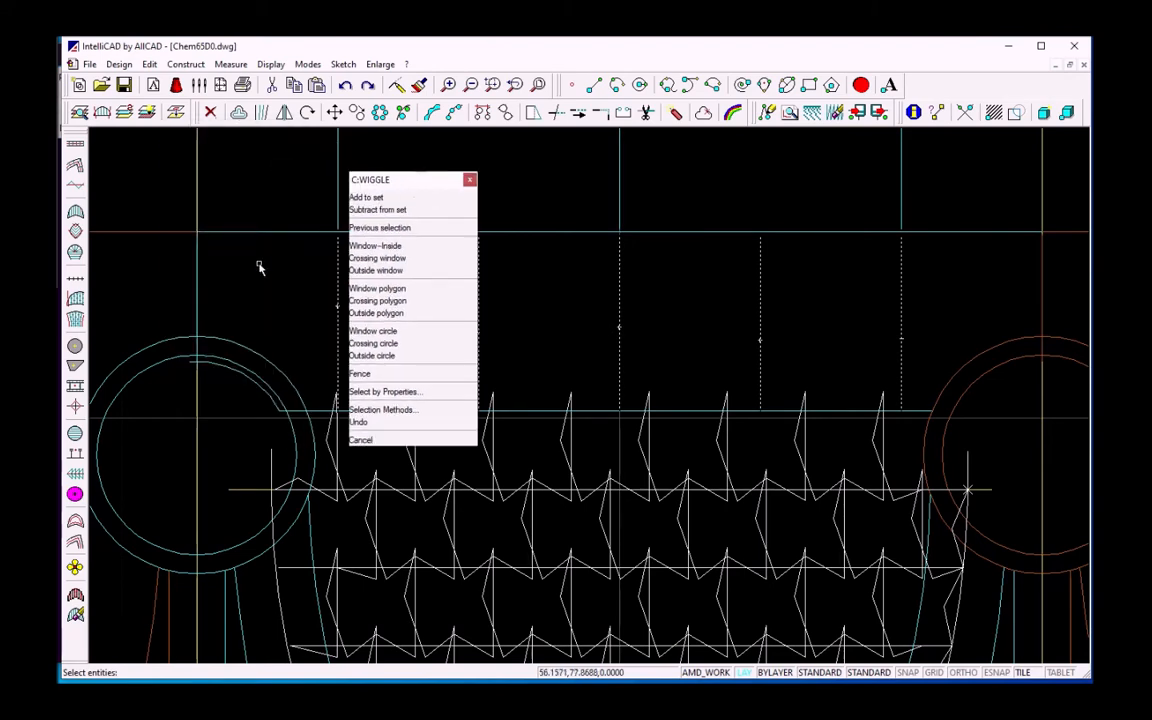
mouse_move(578, 310)
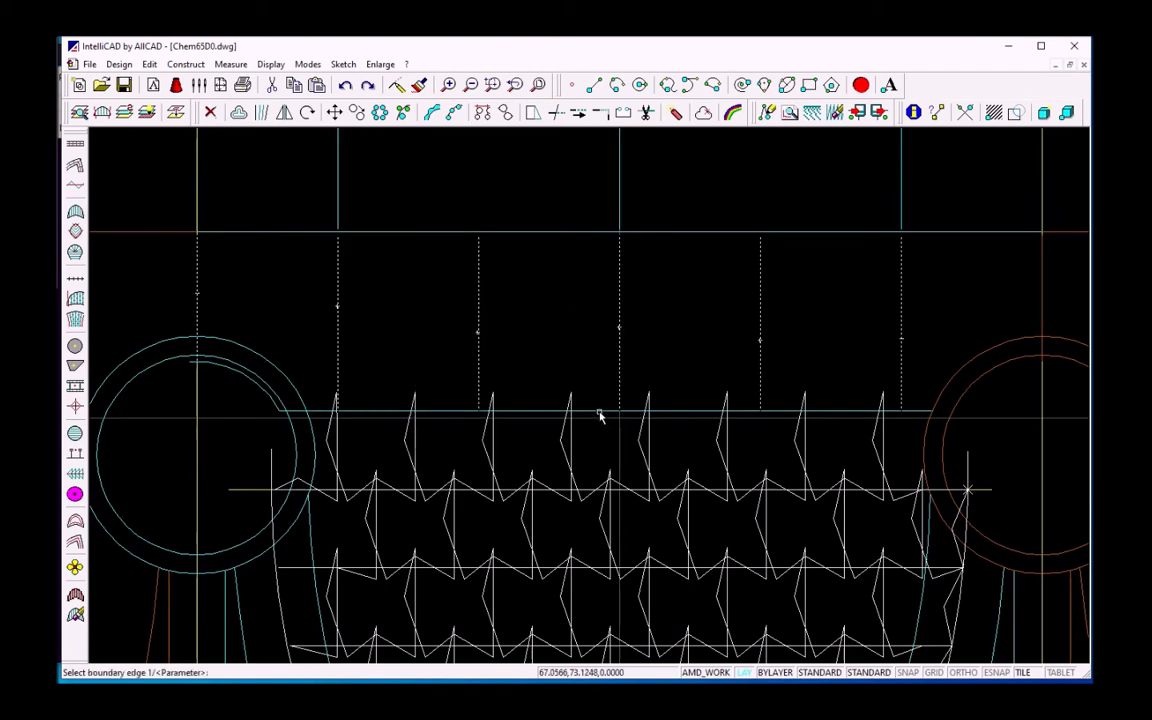
Pick the first boundary edge for the zigzag columns above the filled shape
left_click(600, 415)
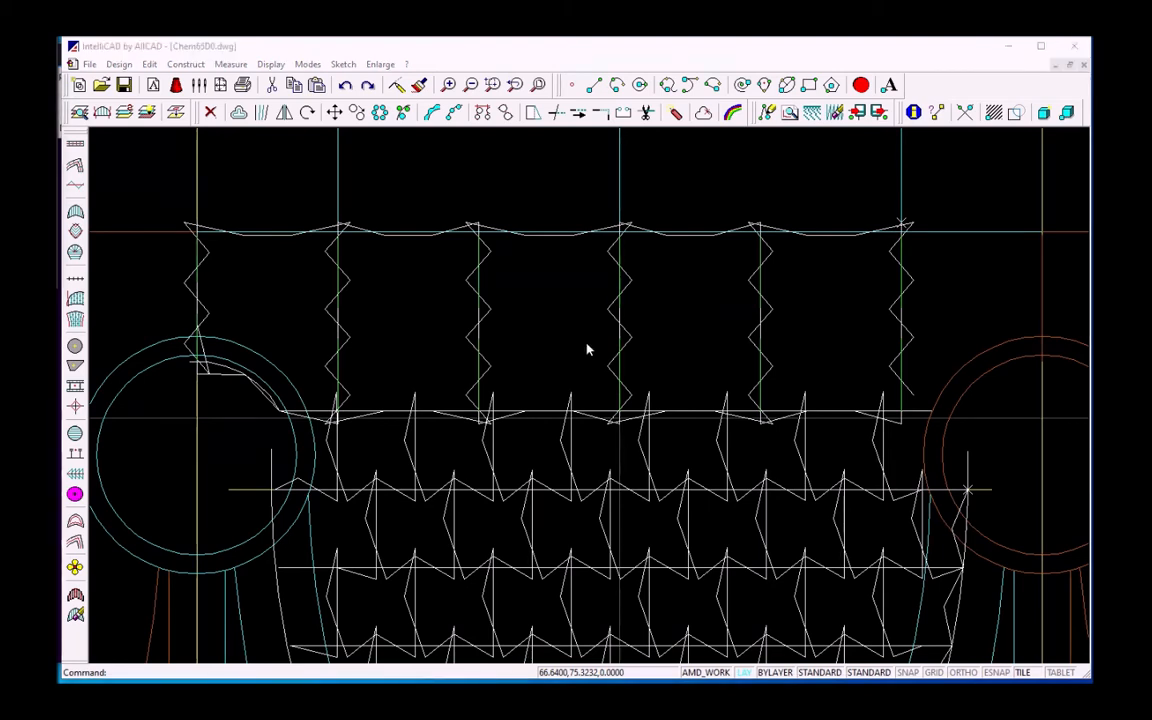
mouse_move(583, 330)
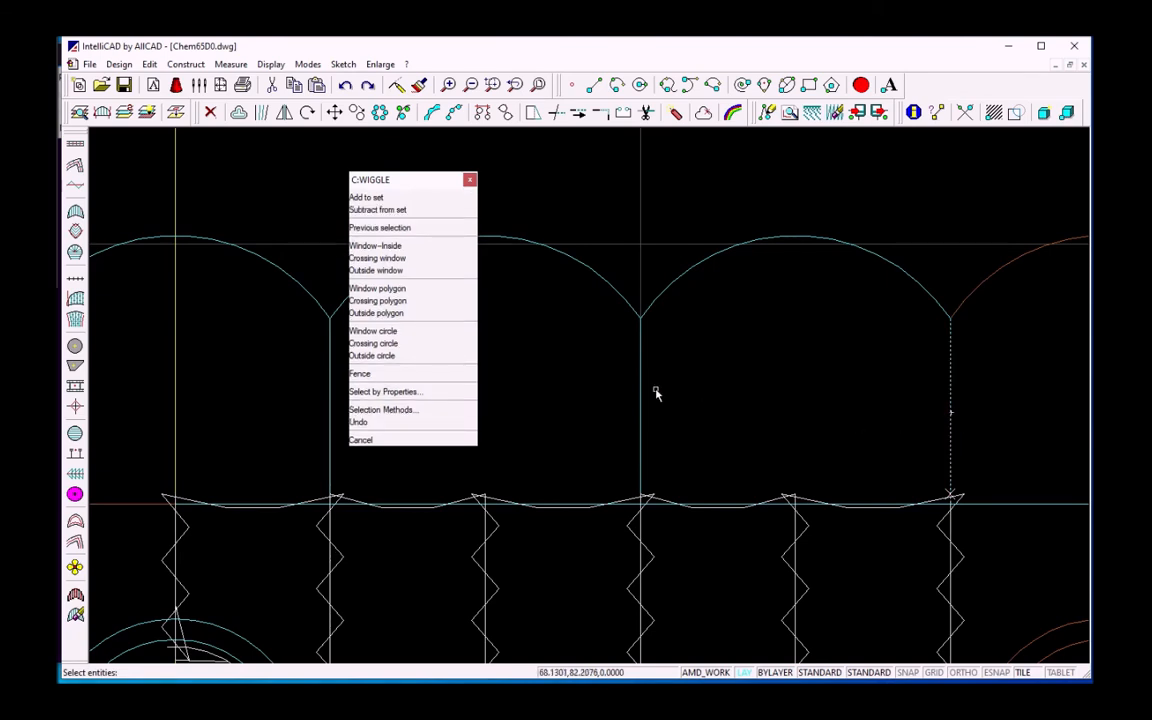
mouse_move(330, 414)
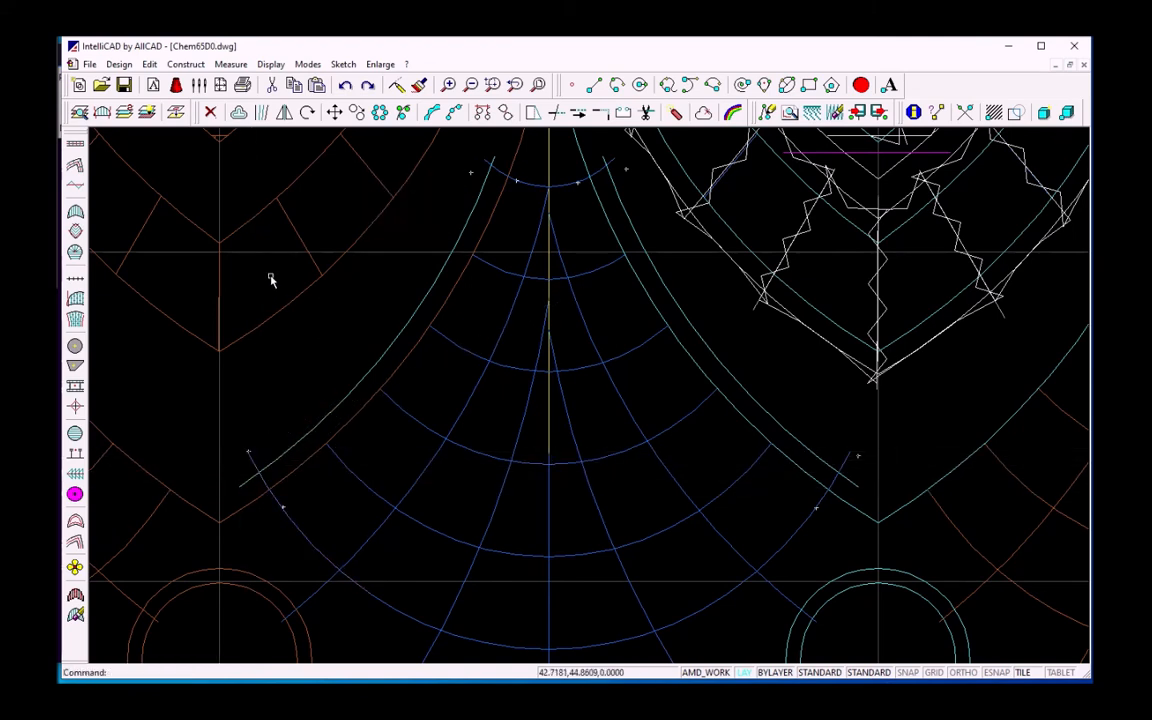
mouse_move(73, 190)
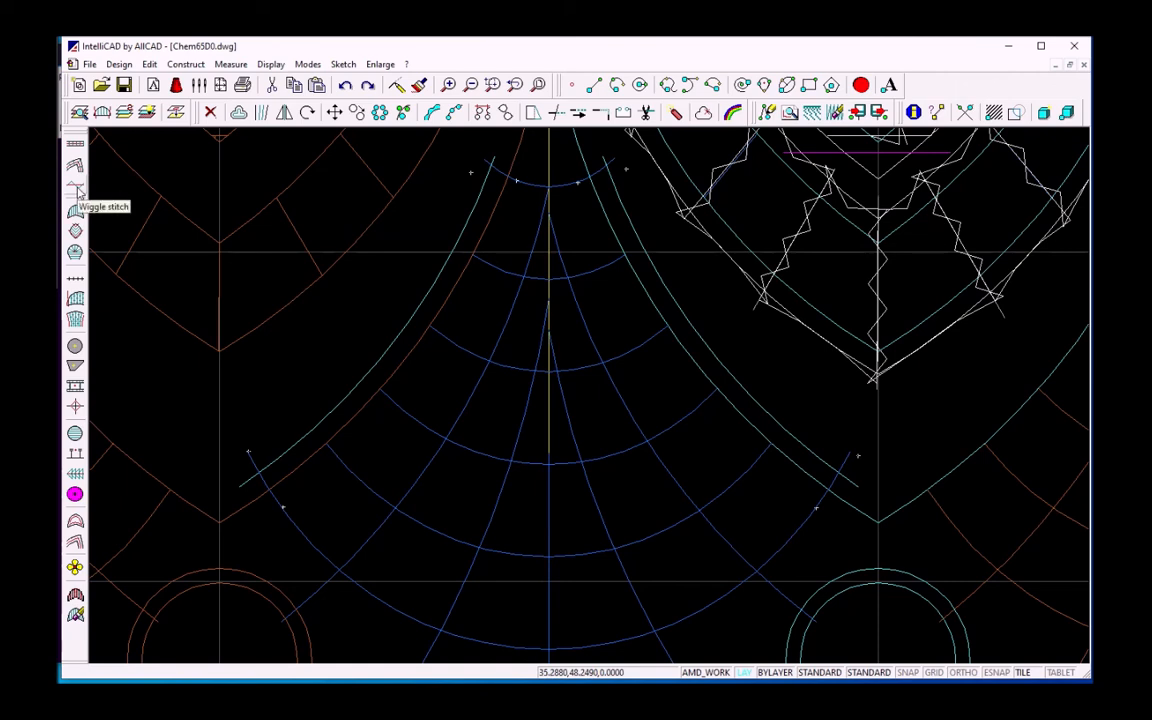
Start a Polyarcs wiggle stitch on the fan-shaped net and confirm its side edges
left_click(74, 188)
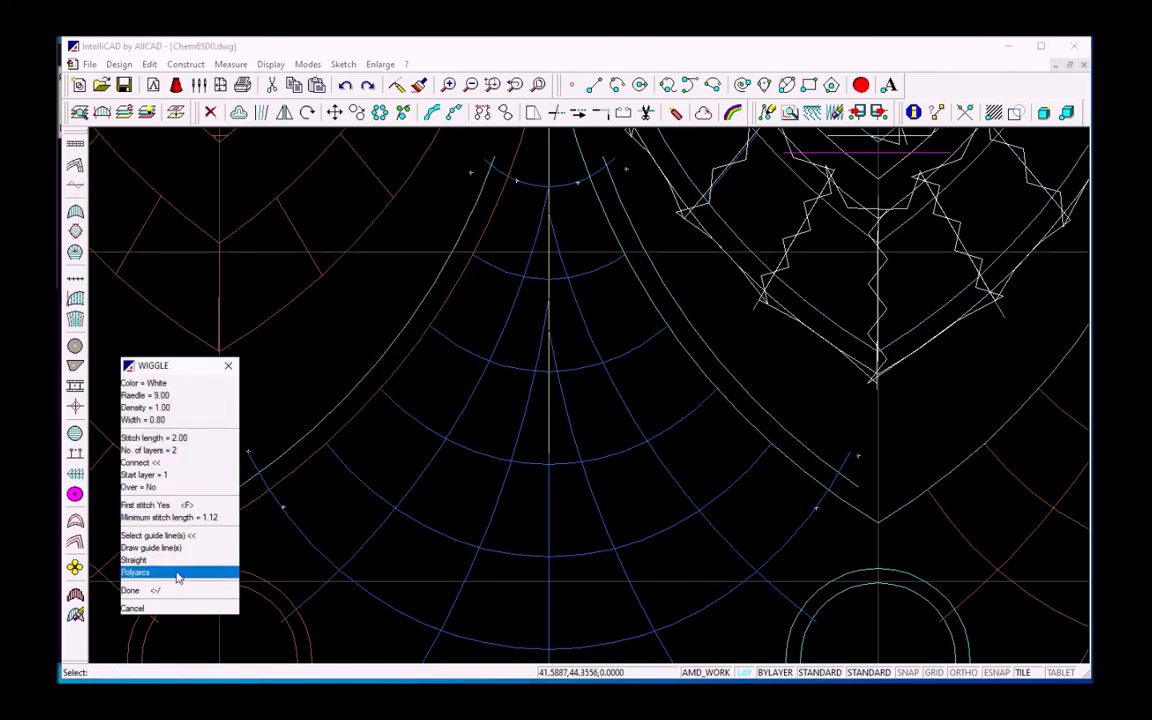
left_click(140, 574)
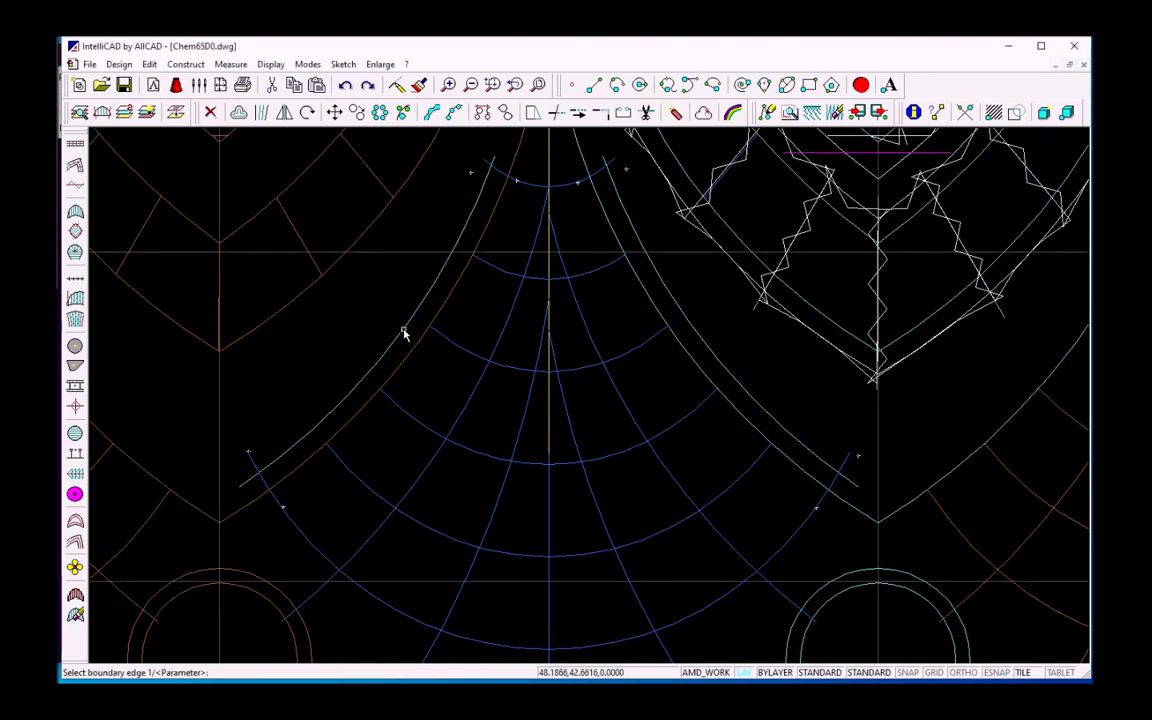
right_click(403, 333)
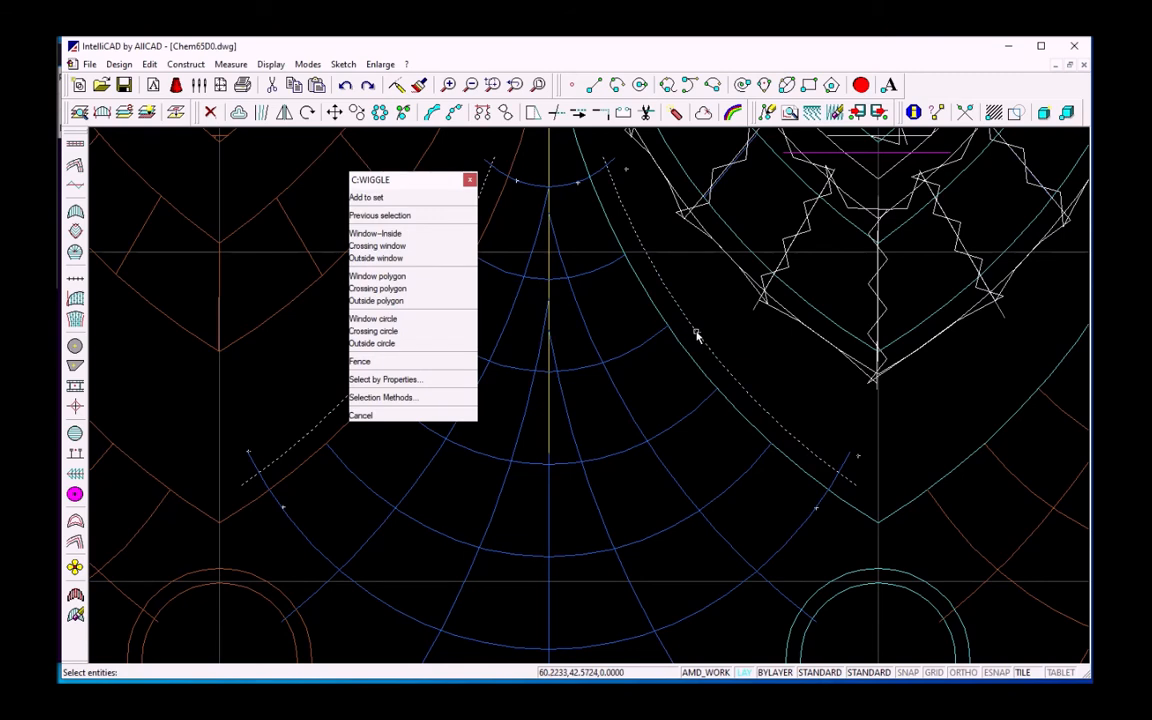
mouse_move(576, 188)
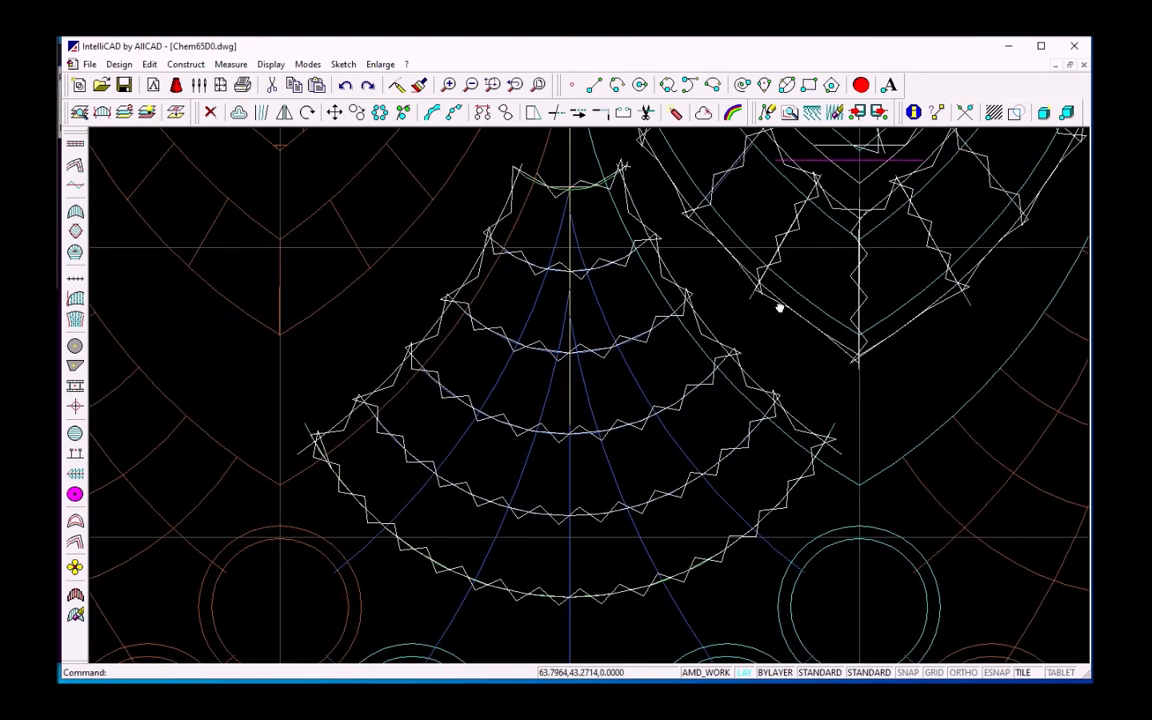
mouse_move(455, 425)
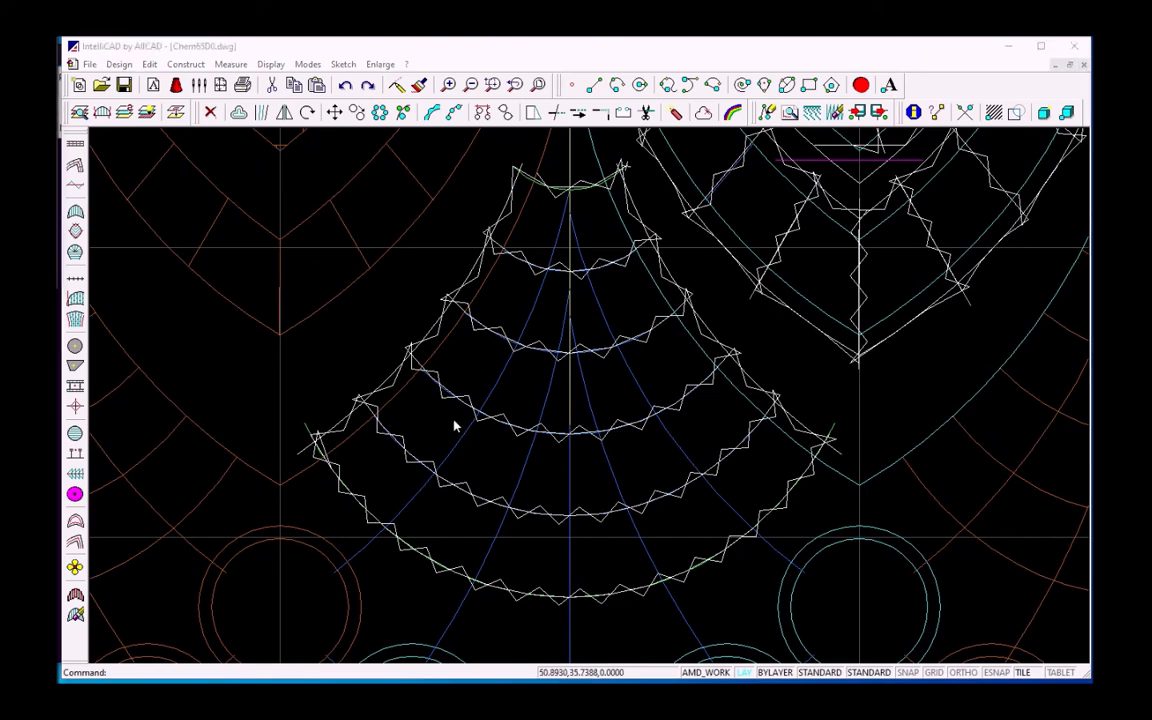
mouse_move(502, 440)
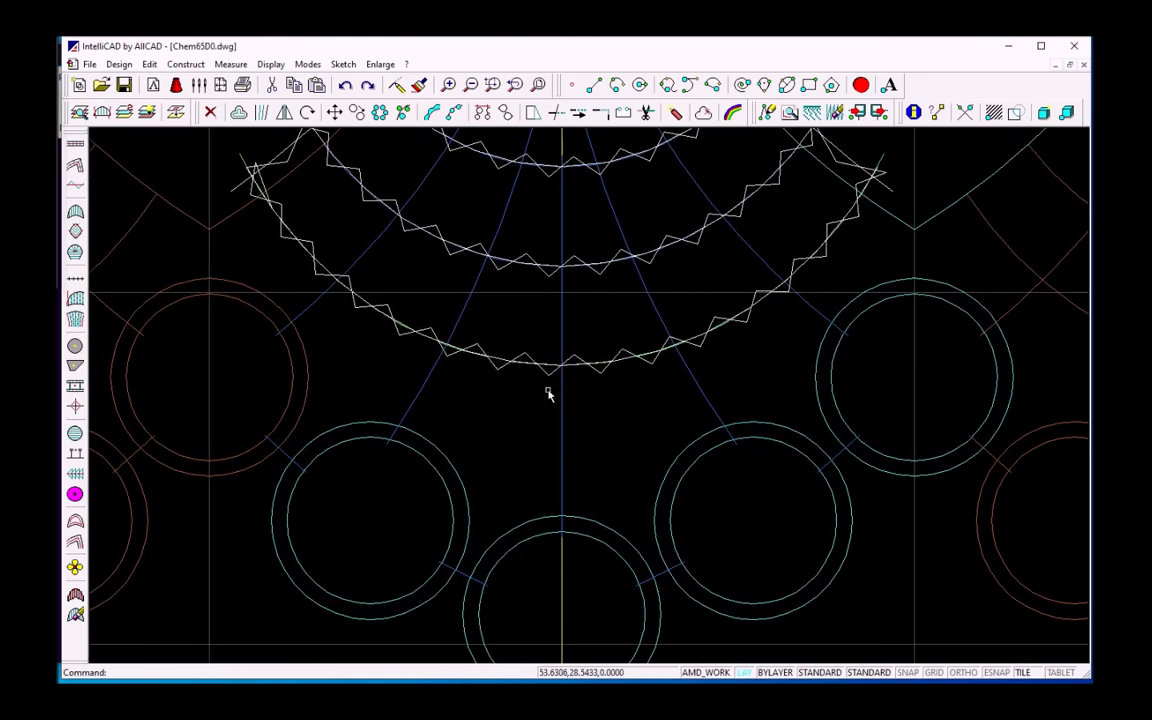
mouse_move(545, 289)
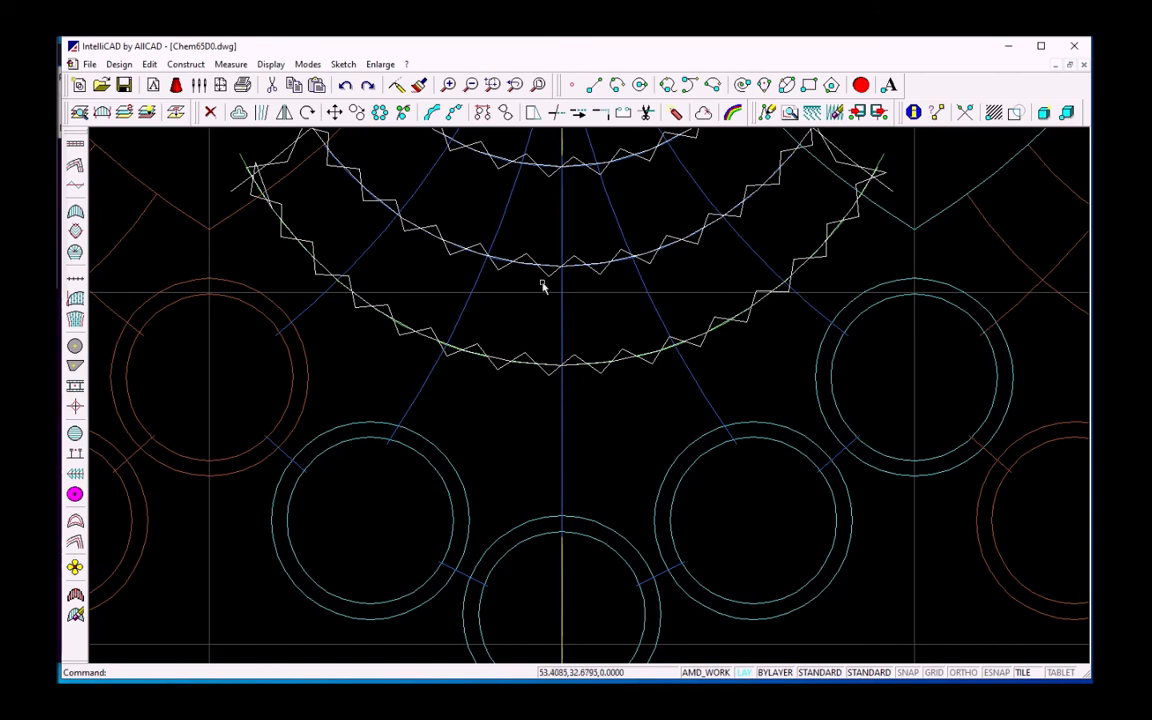
Trim gaps in the ring outlines where the short connectors join below the fan net
left_click(238, 112)
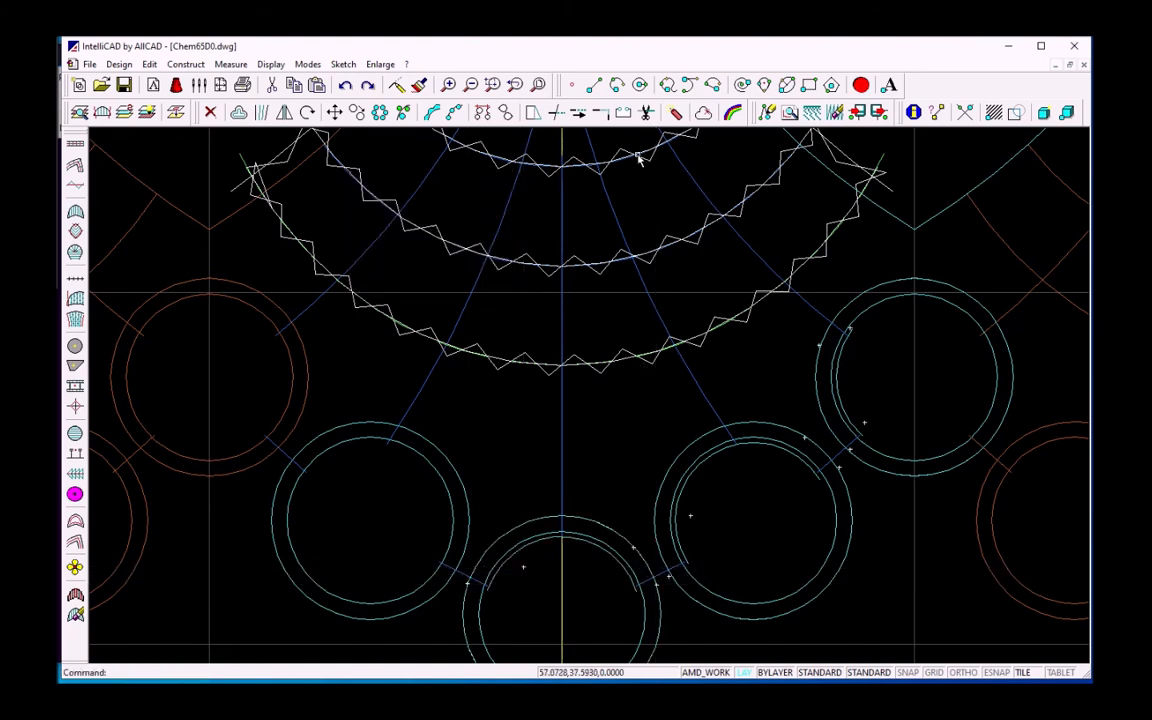
right_click(637, 160)
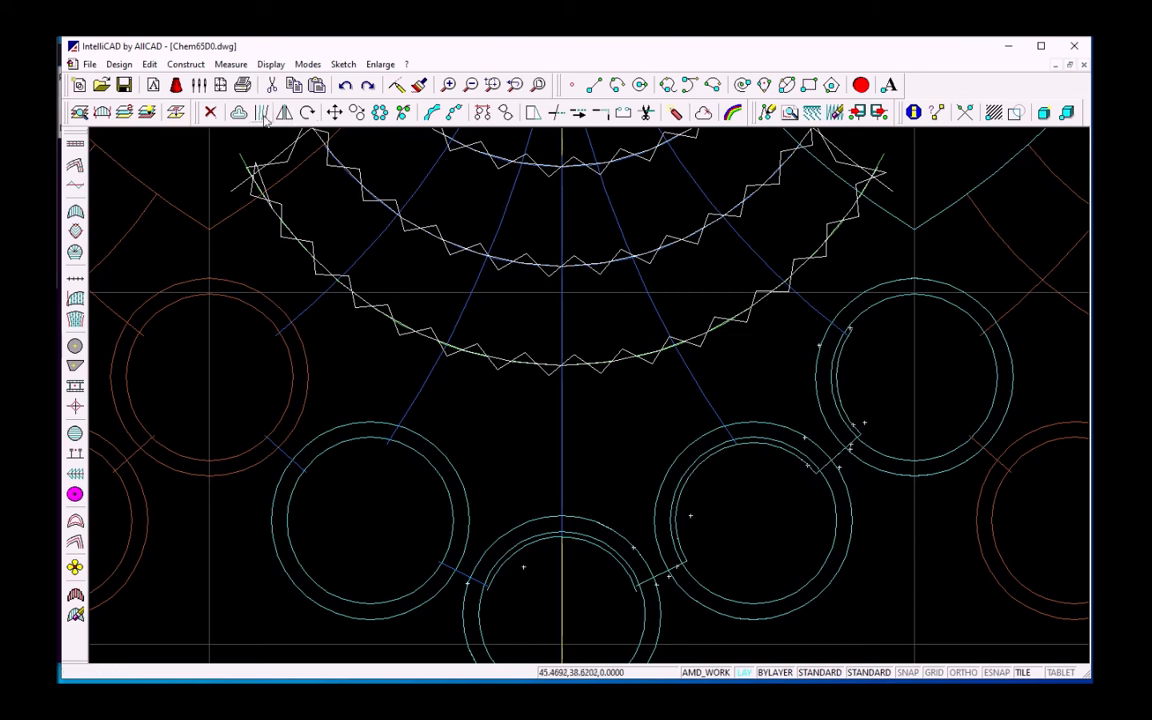
left_click(288, 112)
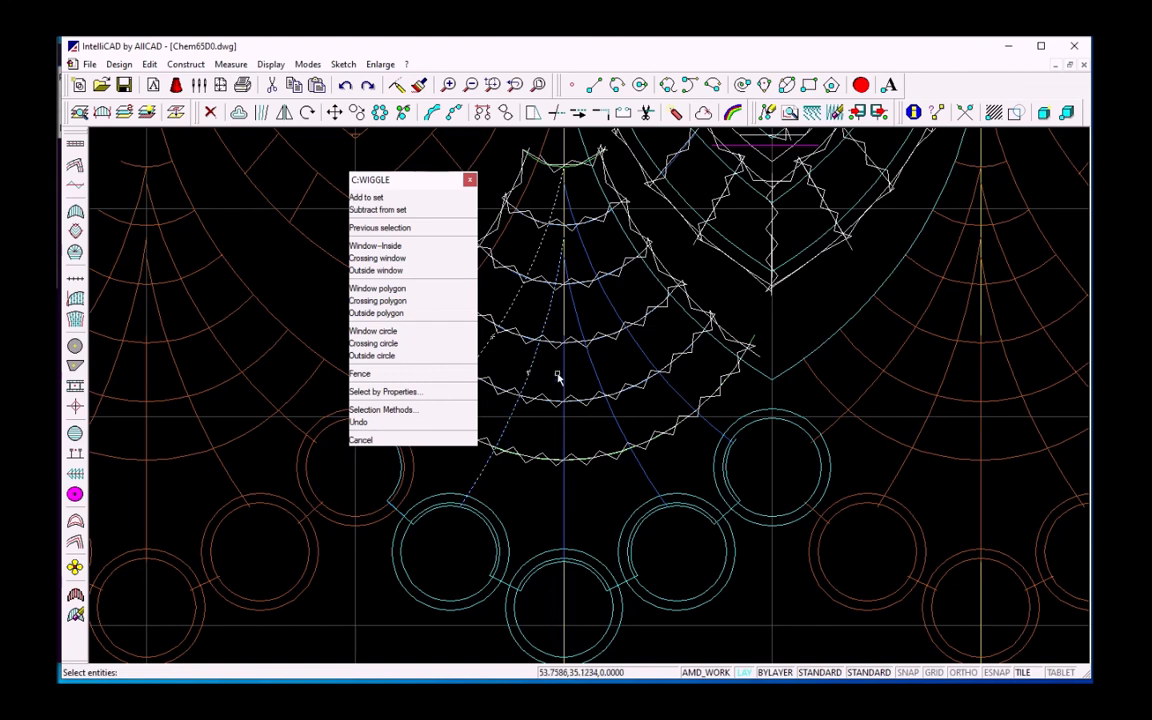
mouse_move(595, 367)
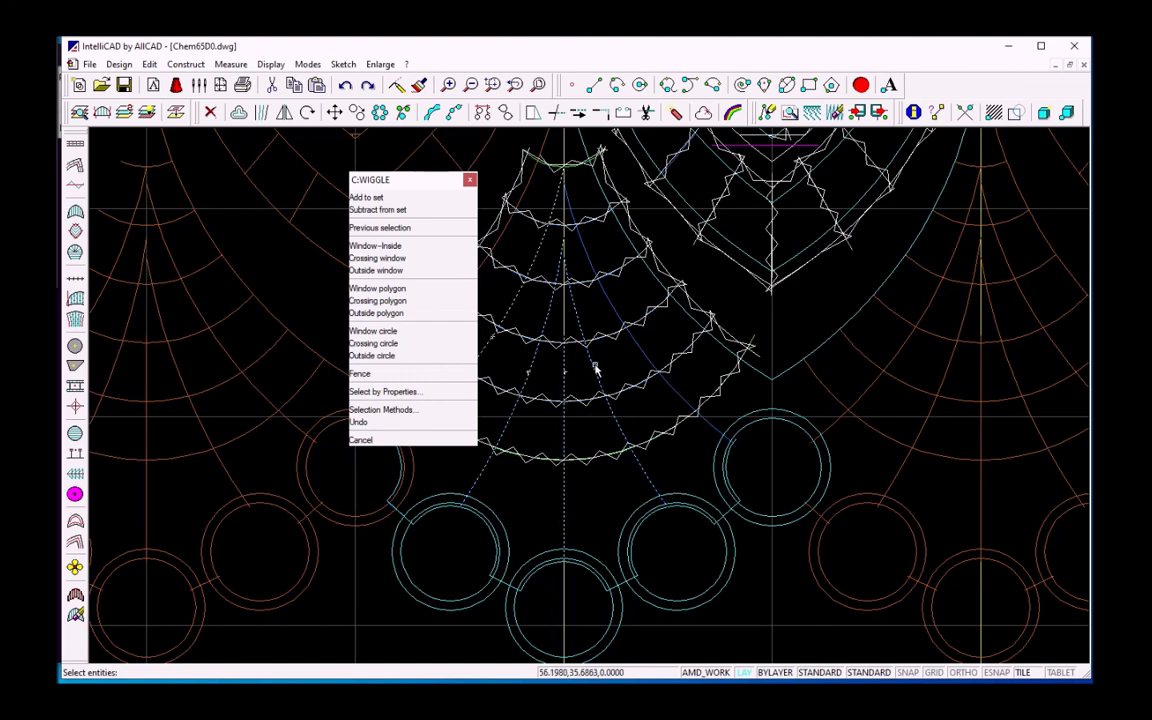
mouse_move(656, 350)
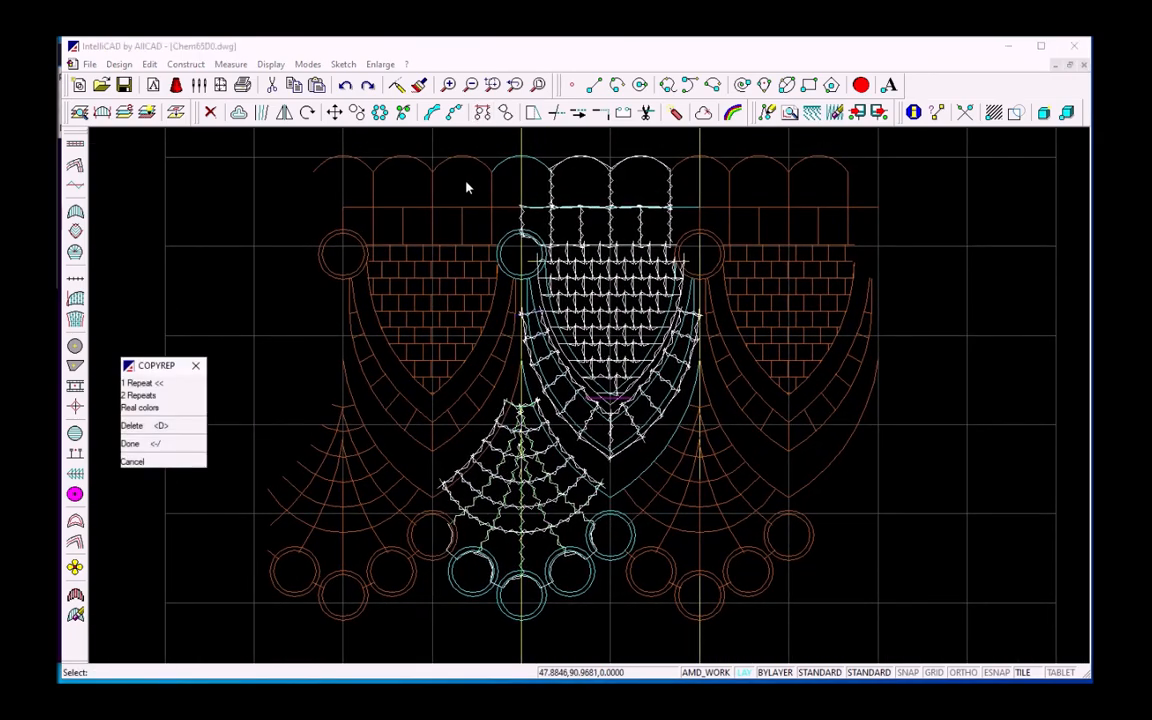
Place one repeat of the stitched central drape on each side with COPYREP
left_click(129, 443)
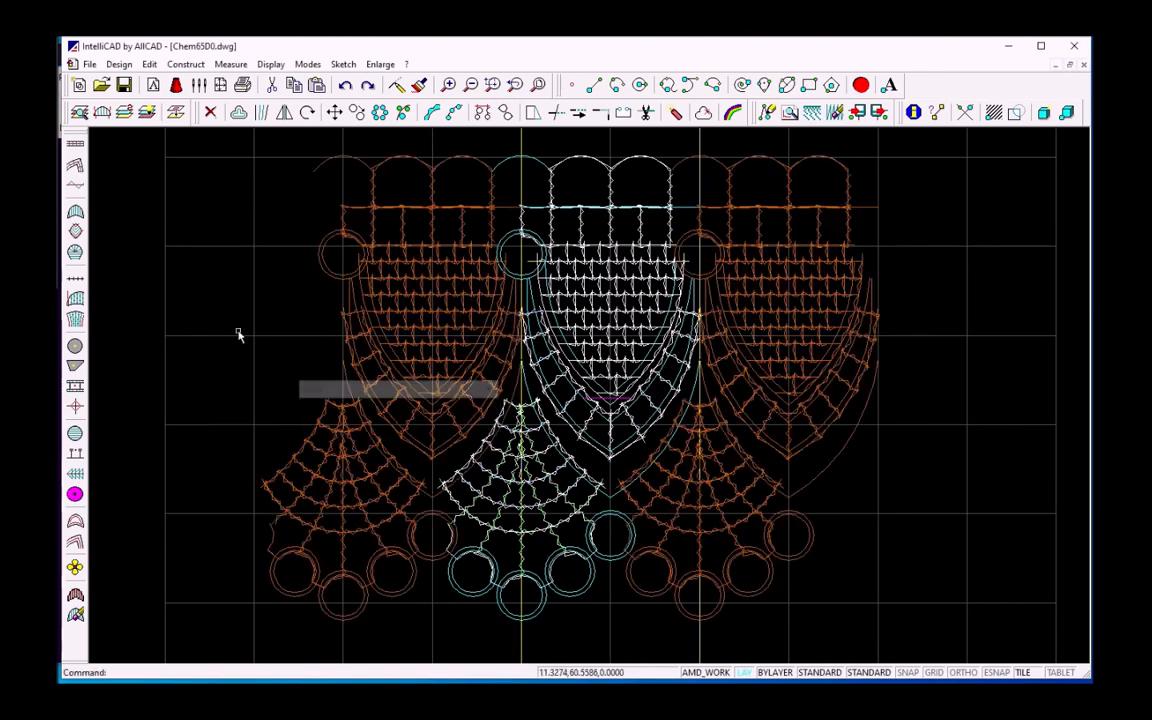